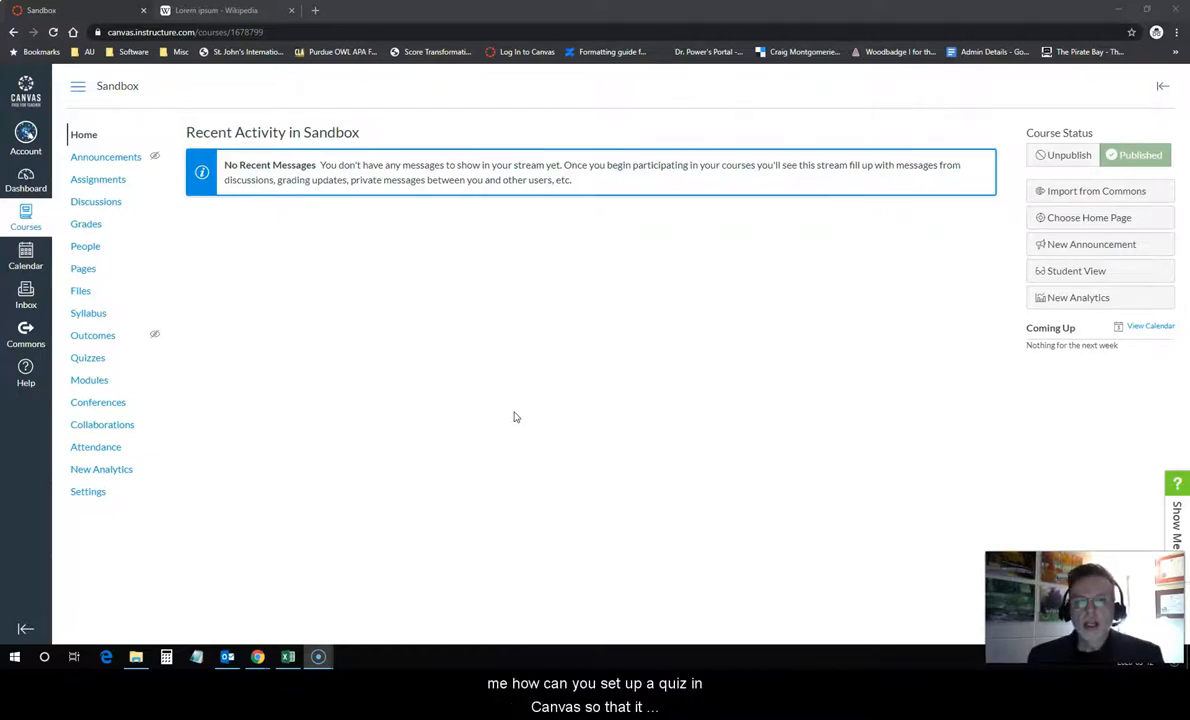
mouse_move(508, 412)
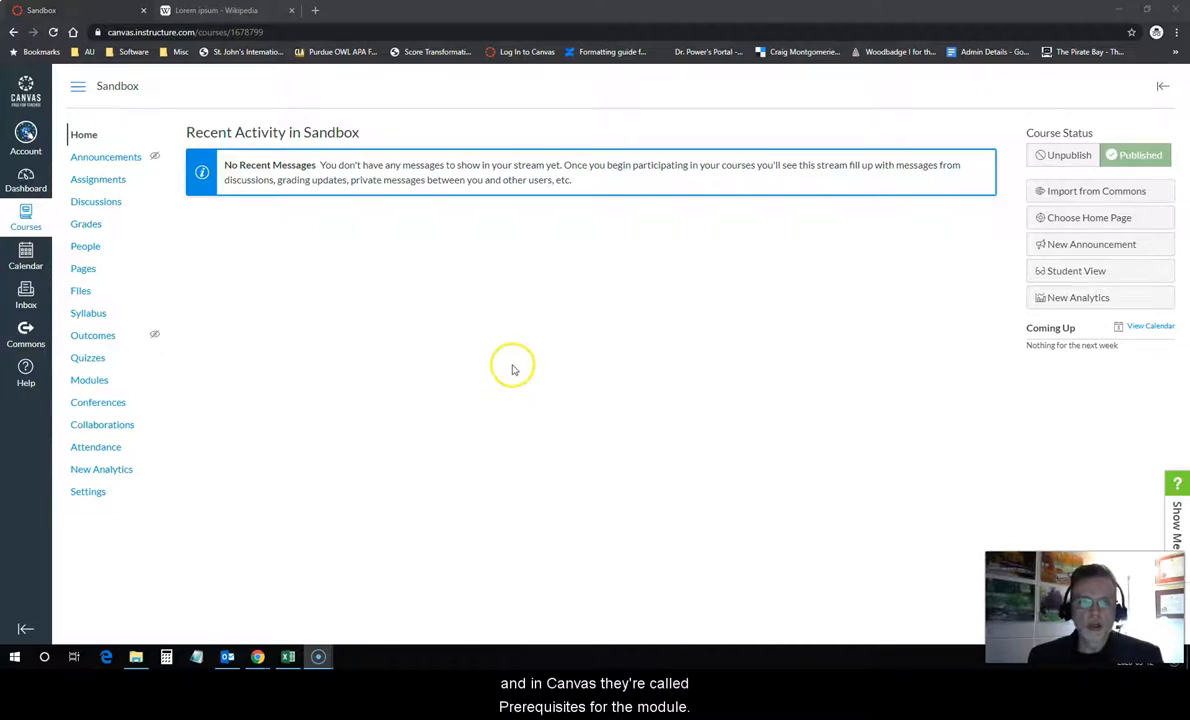
mouse_move(500, 336)
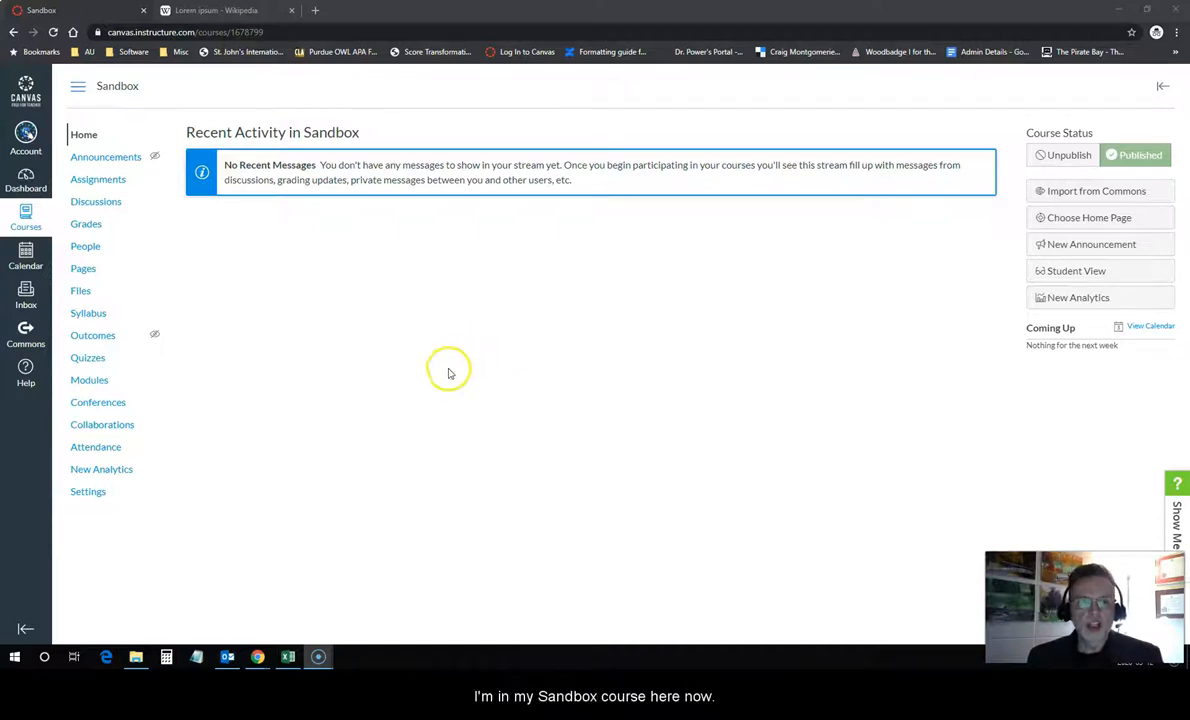
Step: From Modules, view Sample Page 1, go Next to Sample Quiz, then return to the Modules list
left_click(88, 380)
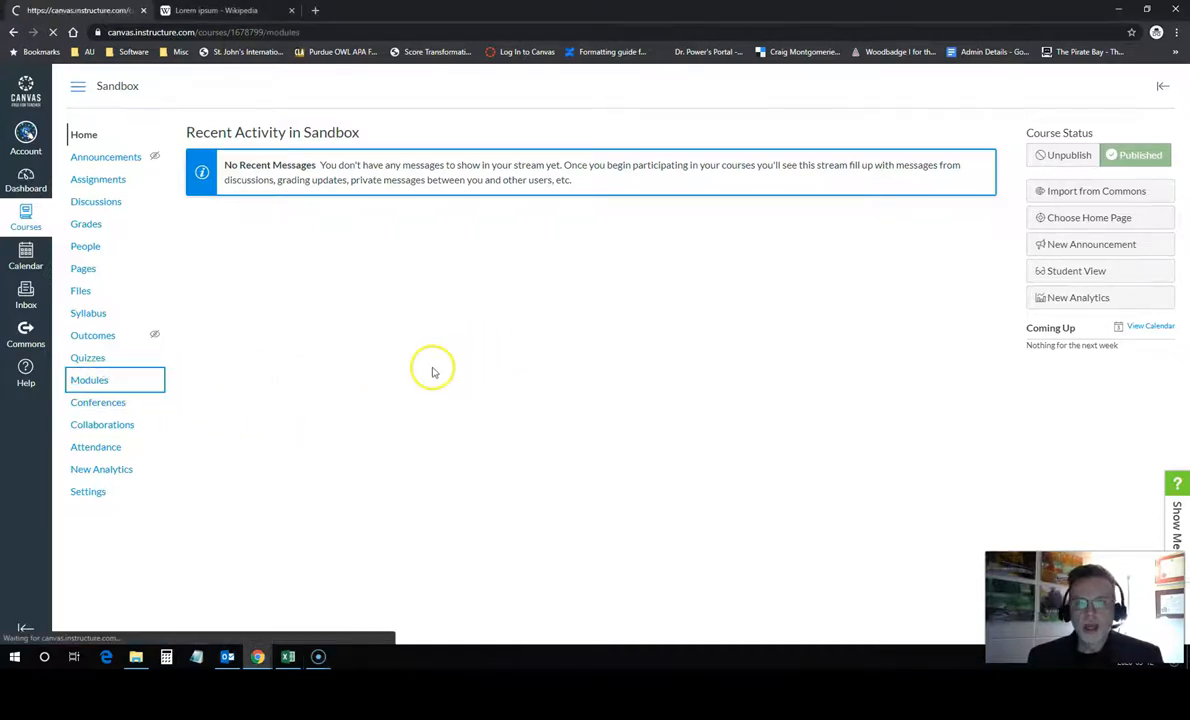
left_click(88, 380)
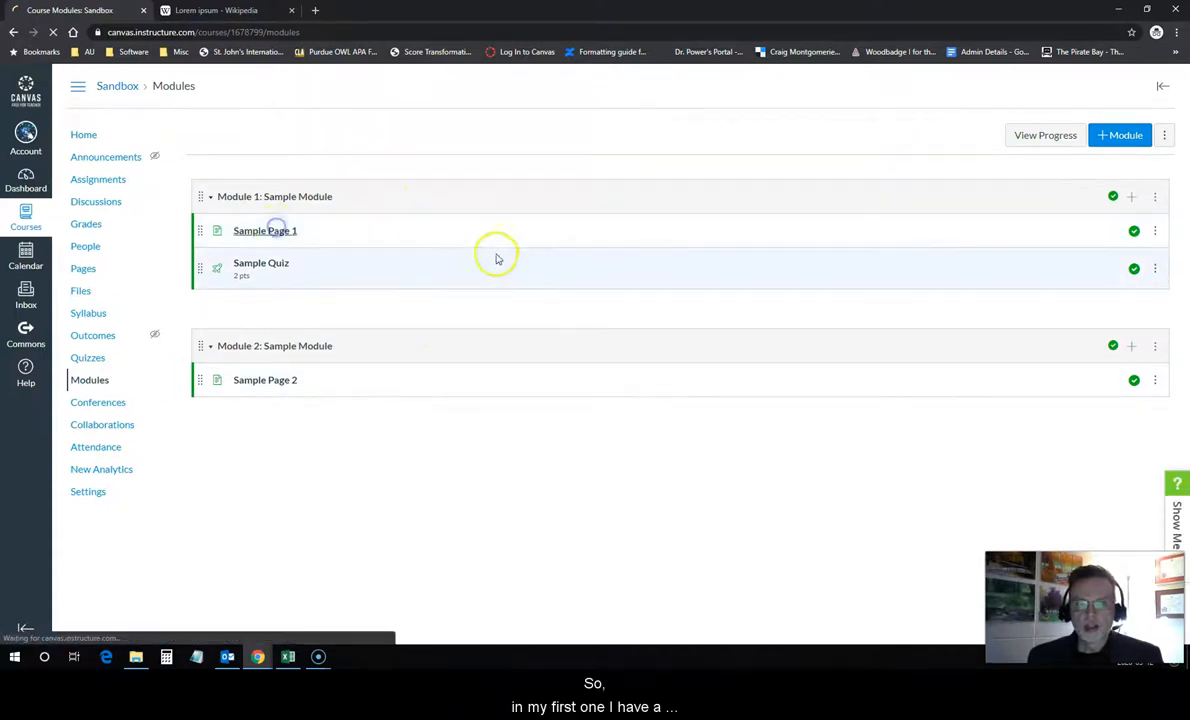
left_click(264, 230)
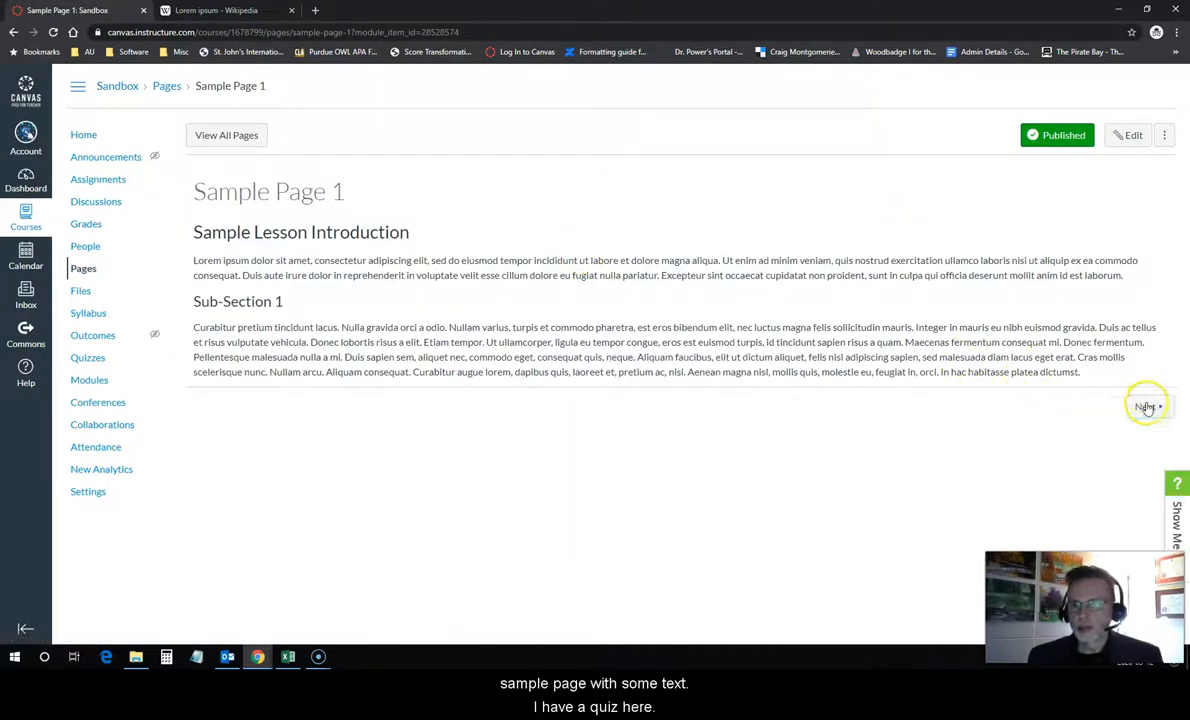
left_click(1148, 408)
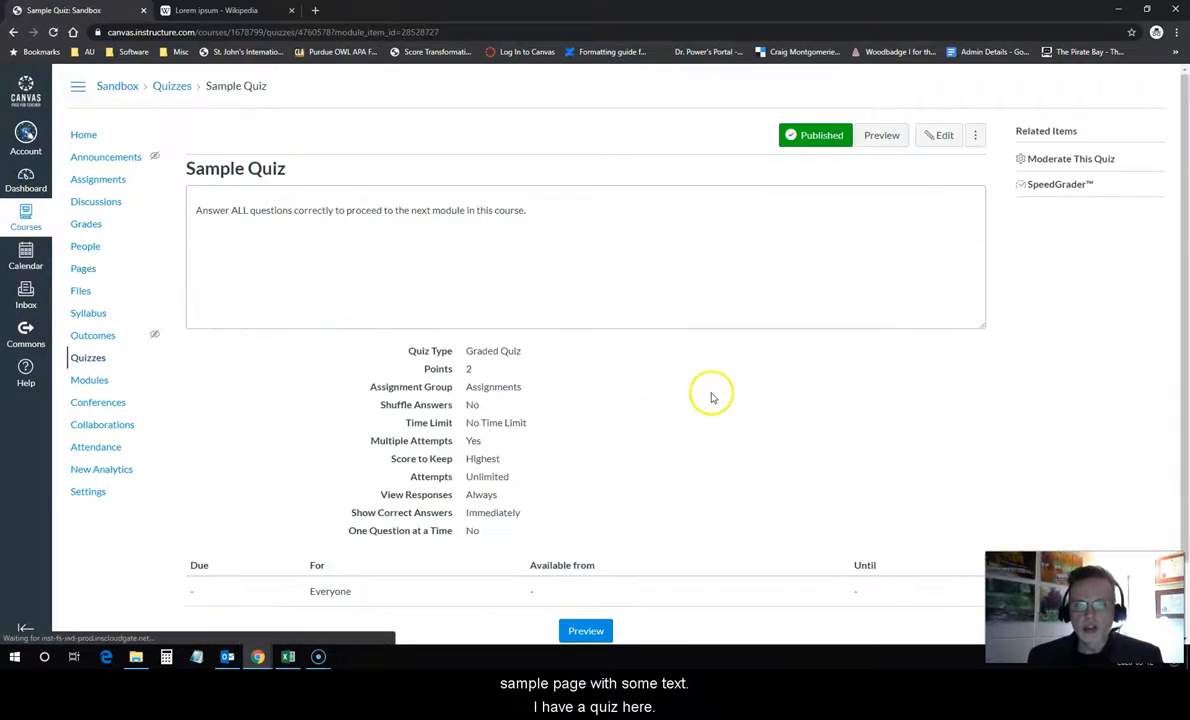
scroll("down", 3)
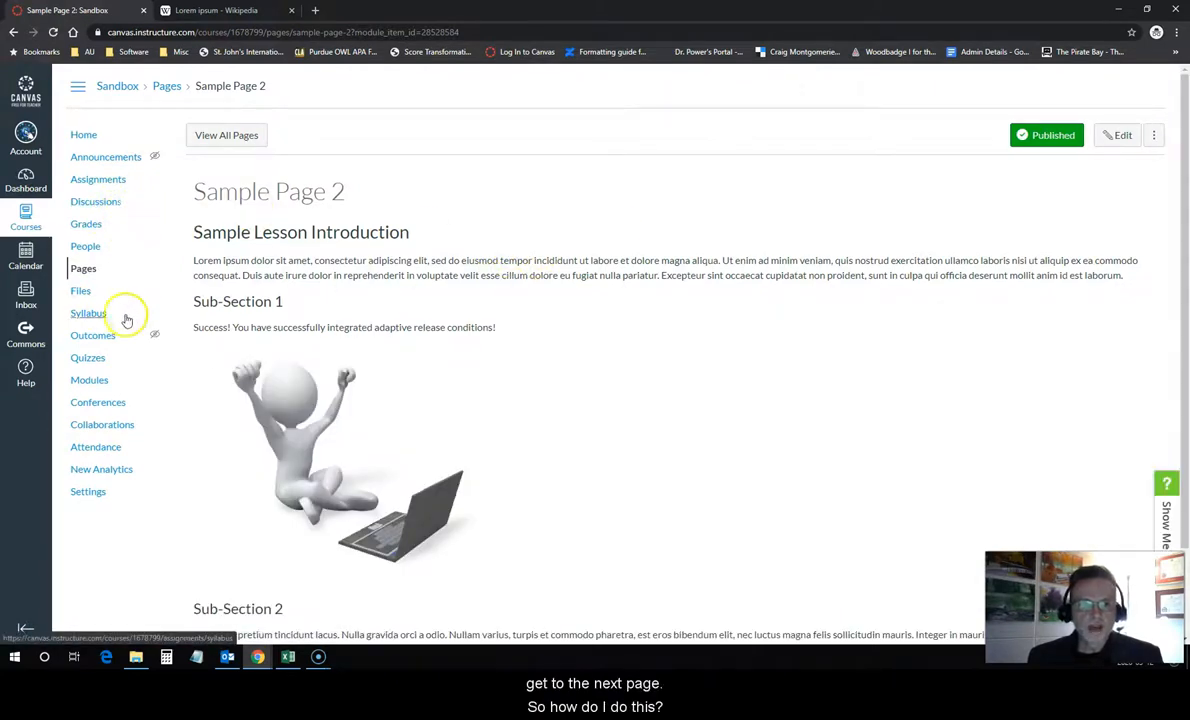
left_click(88, 380)
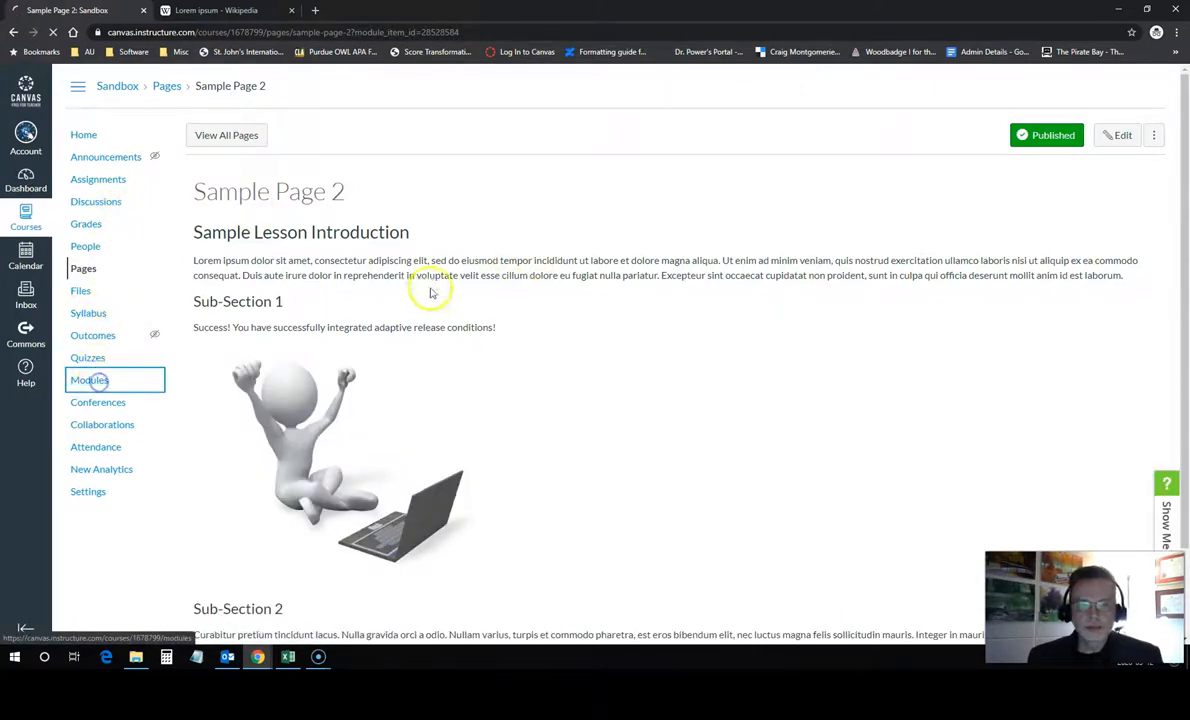
Step: Return to the Sandbox Modules list showing Module 1 and Module 2
left_click(88, 380)
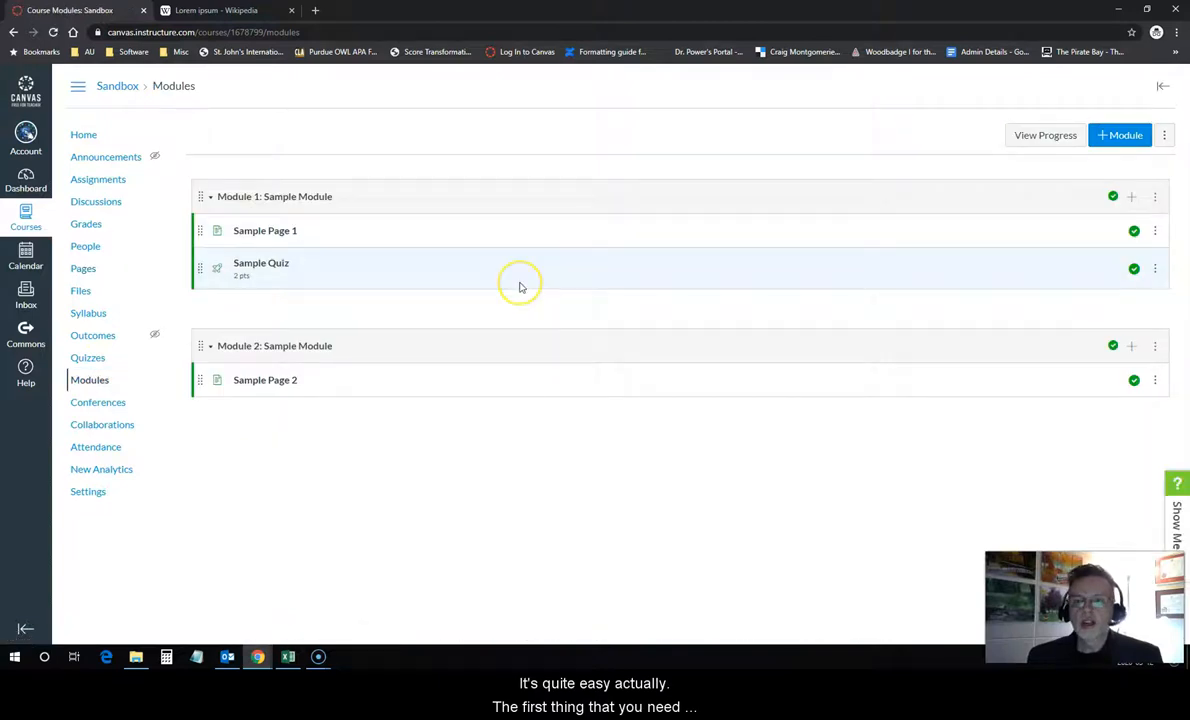
mouse_move(464, 206)
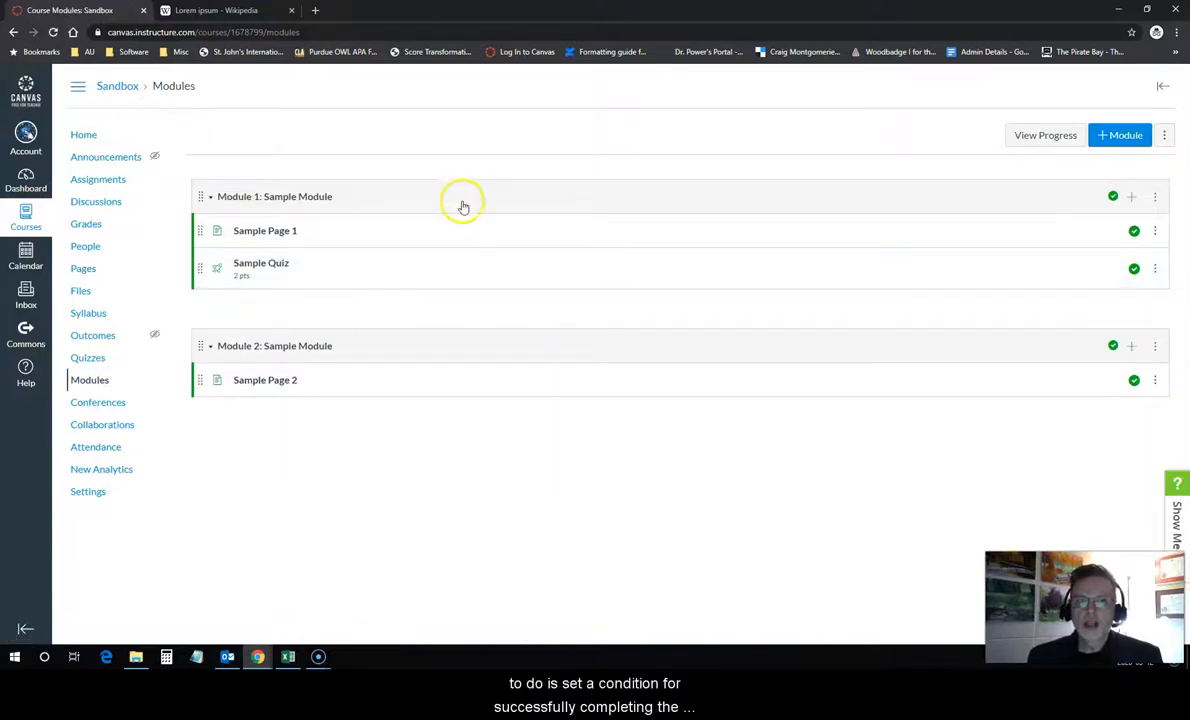
mouse_move(352, 306)
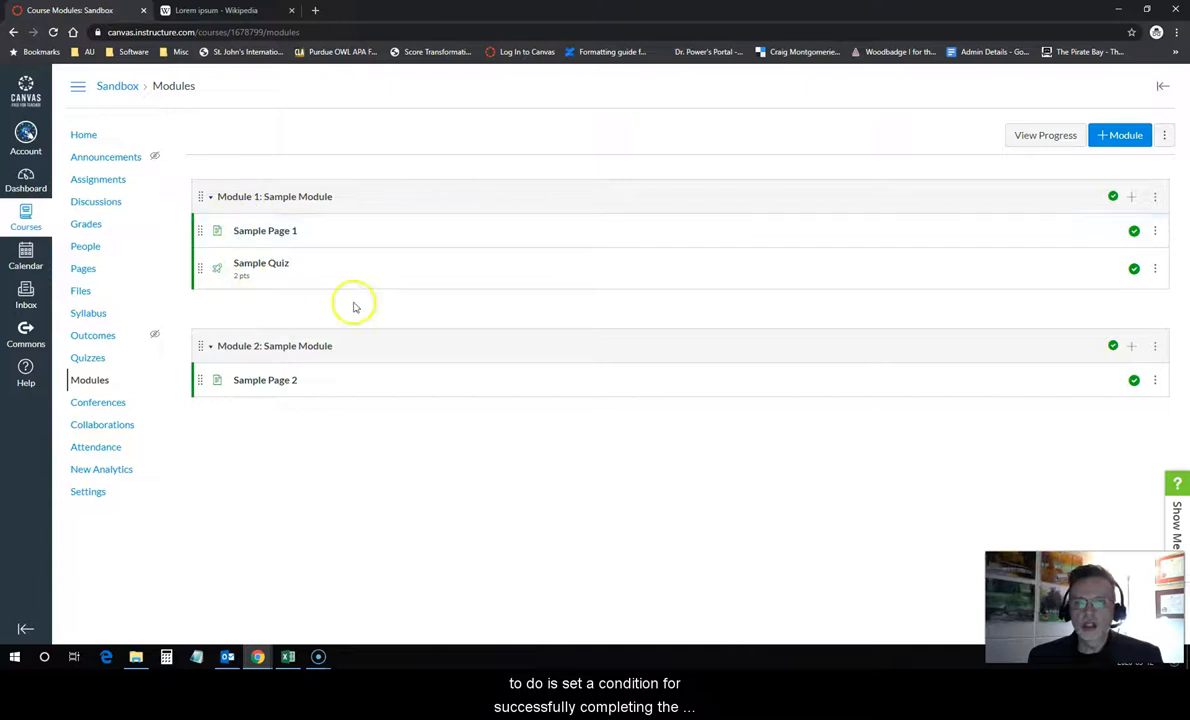
mouse_move(634, 206)
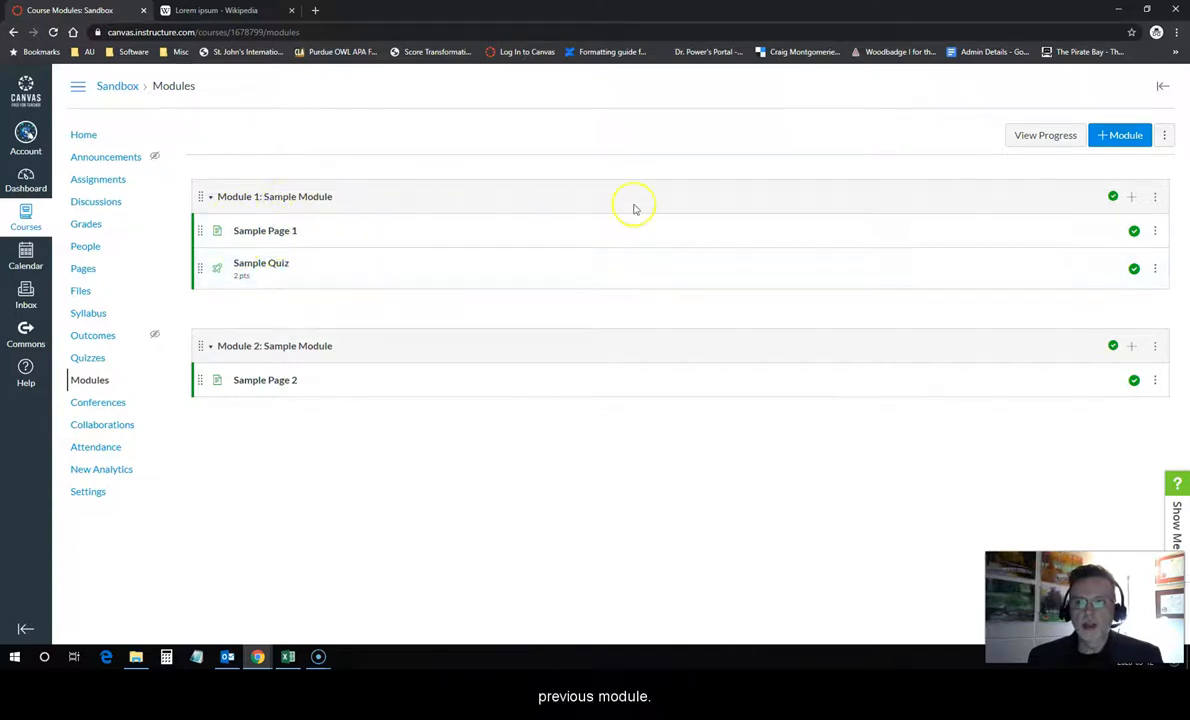
mouse_move(1156, 196)
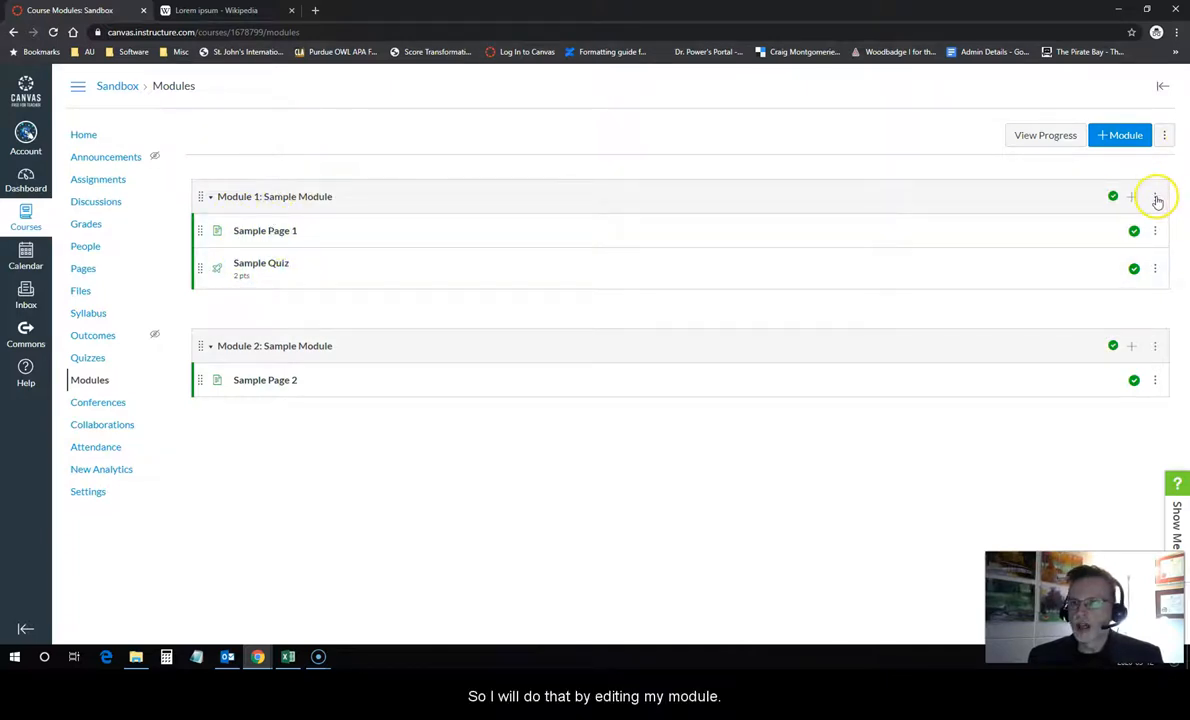
Step: Edit Module 1 to require a score of at least 2 on Sample Quiz and update the module
left_click(1156, 196)
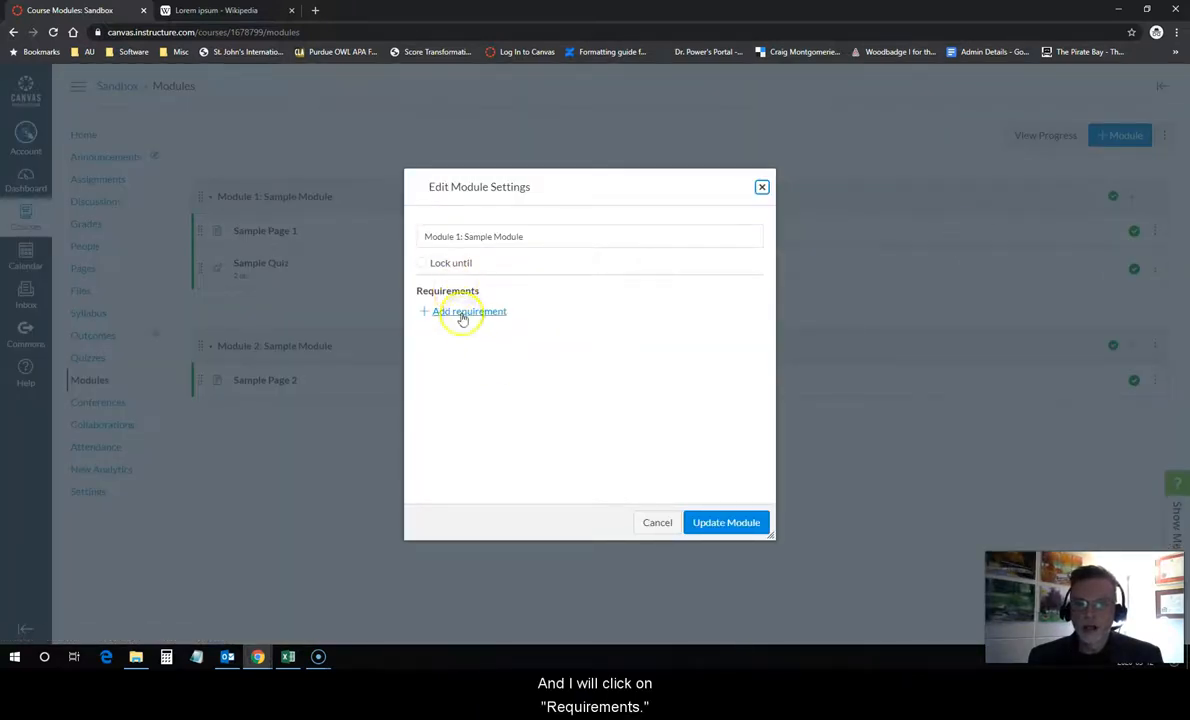
left_click(468, 312)
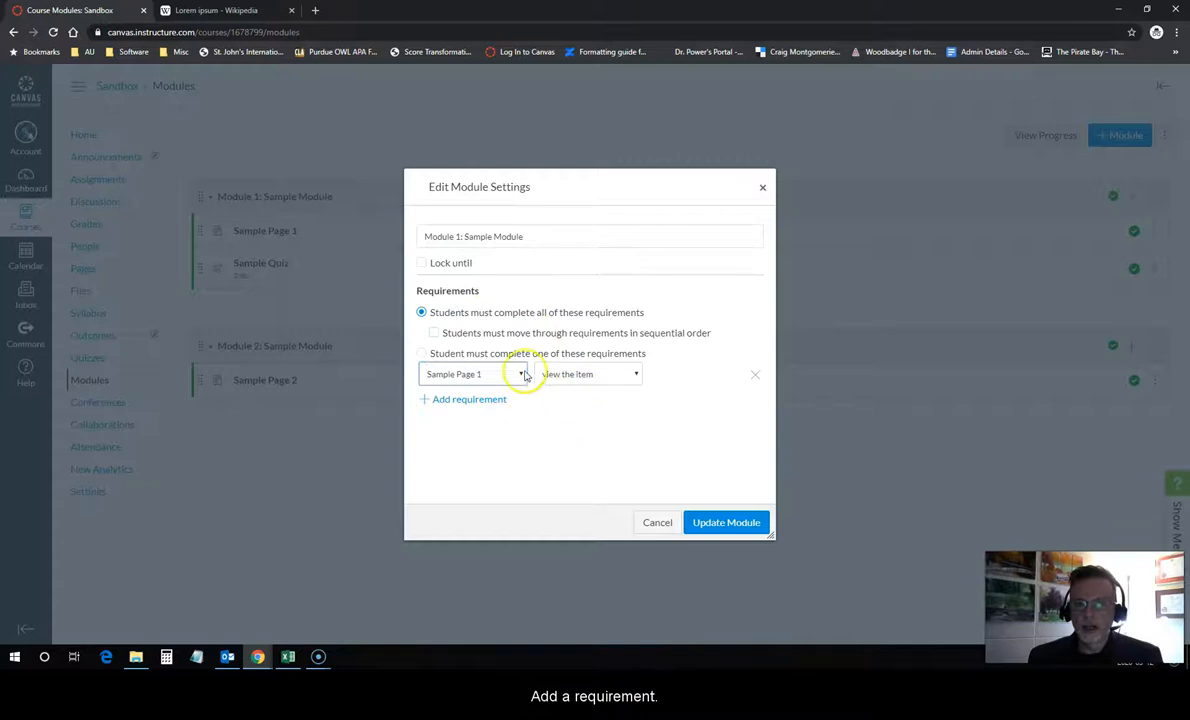
left_click(520, 374)
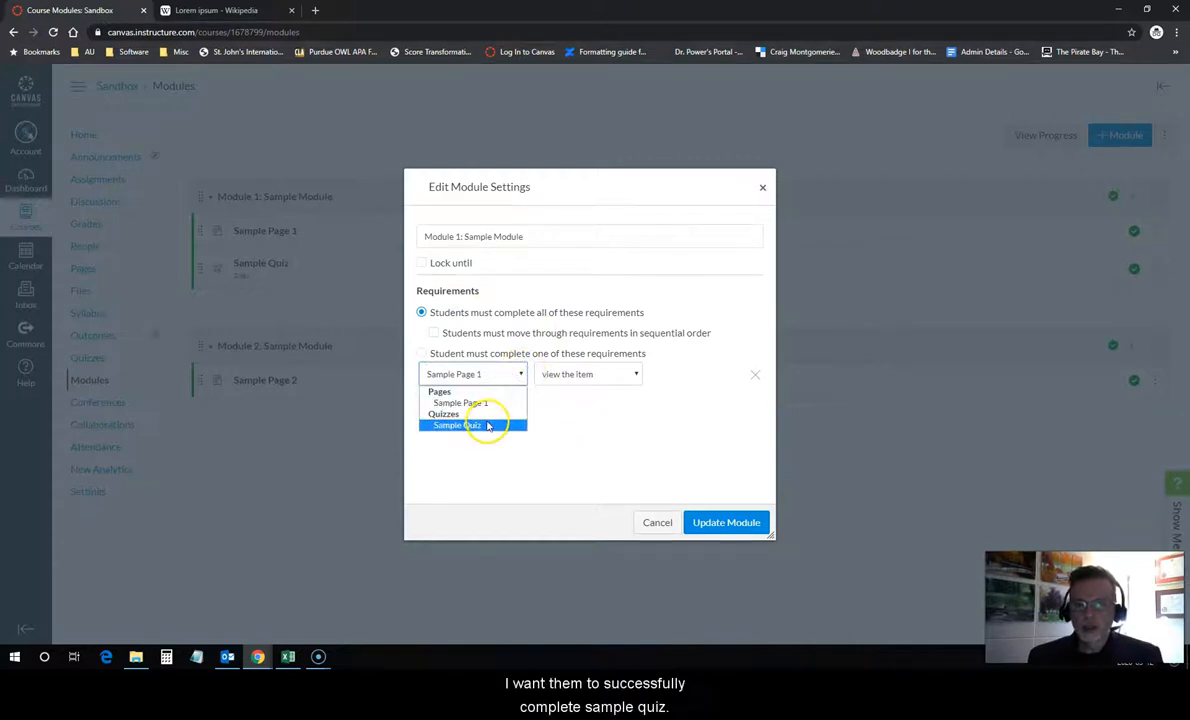
left_click(456, 424)
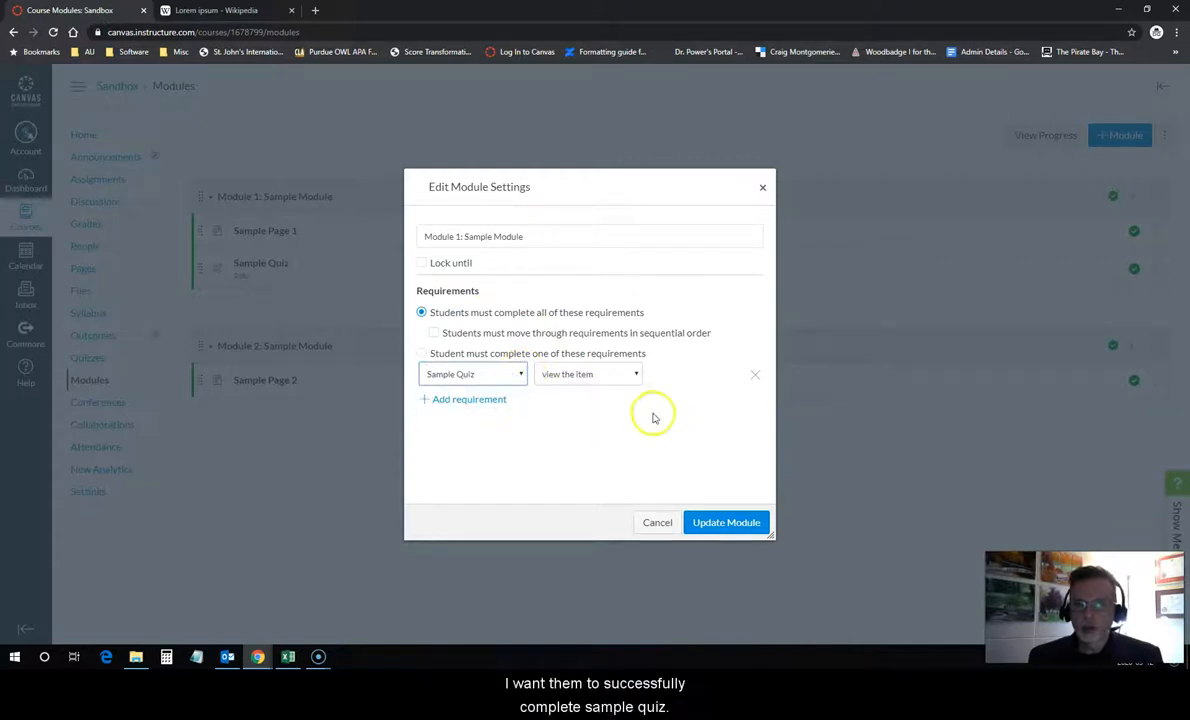
left_click(588, 374)
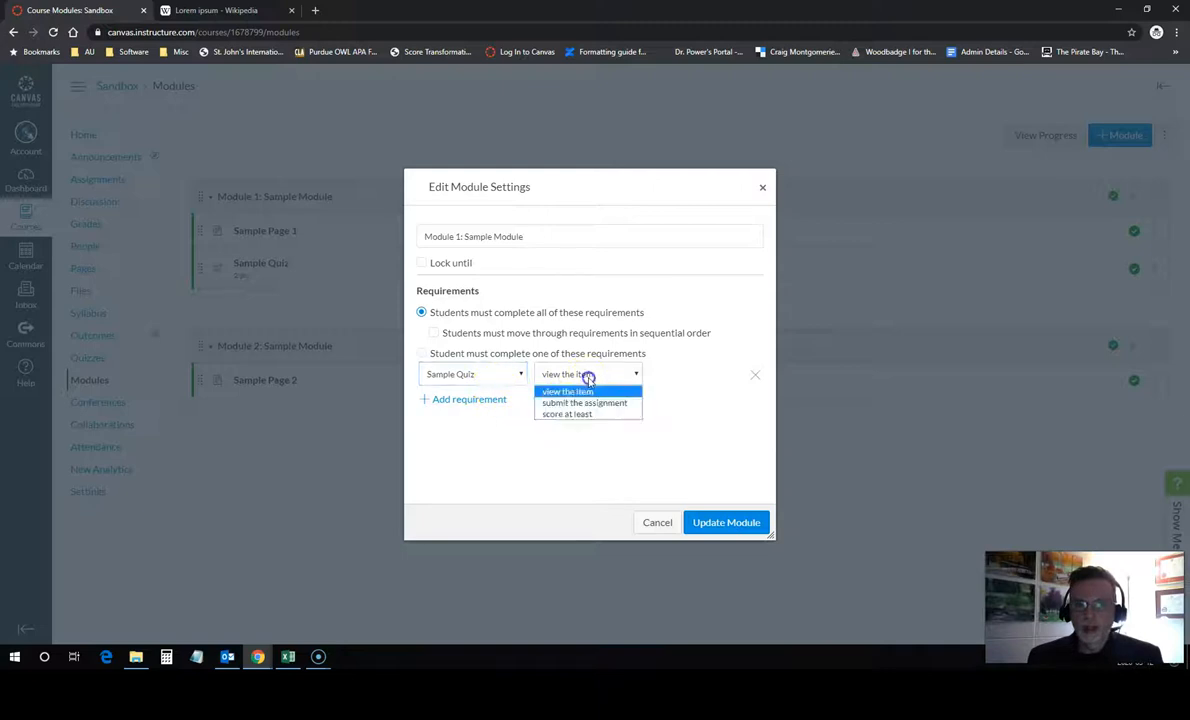
left_click(568, 414)
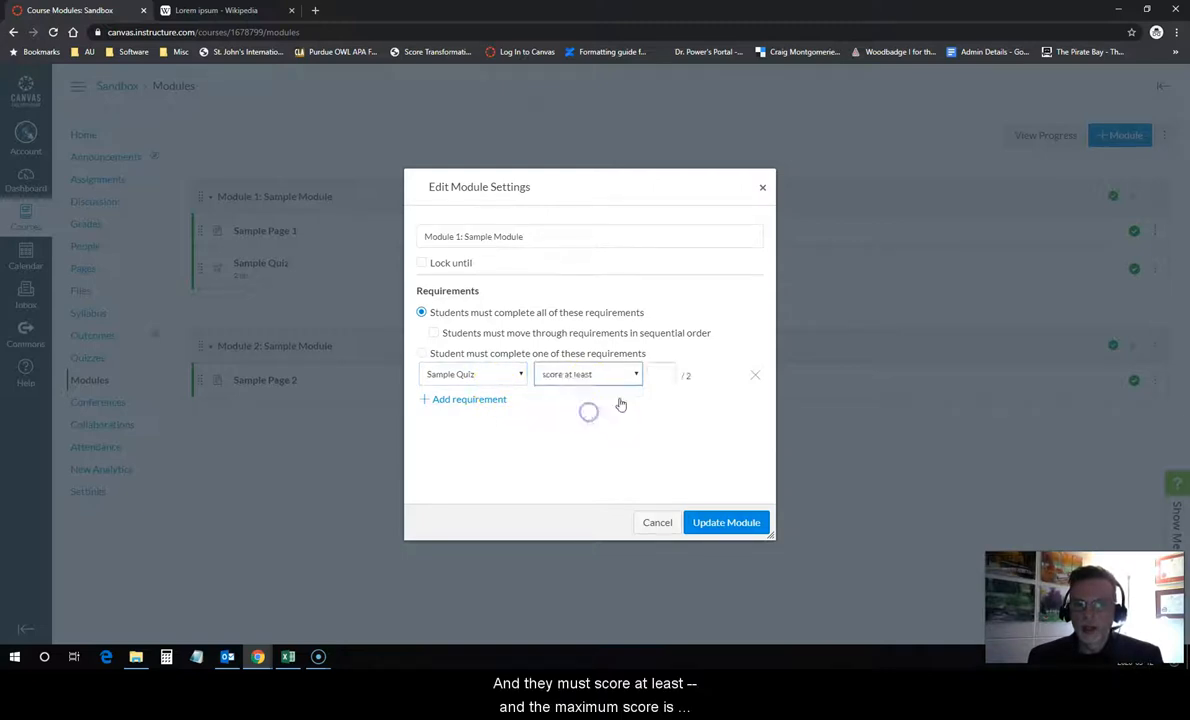
left_click(660, 374)
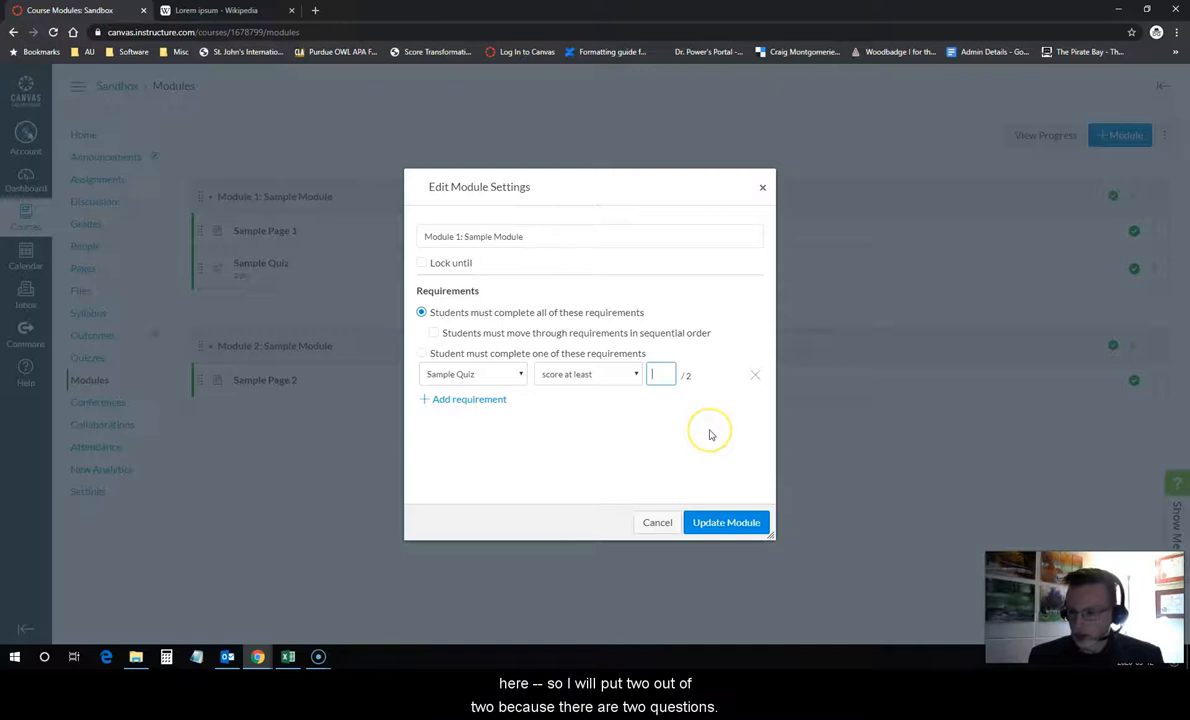
type("2")
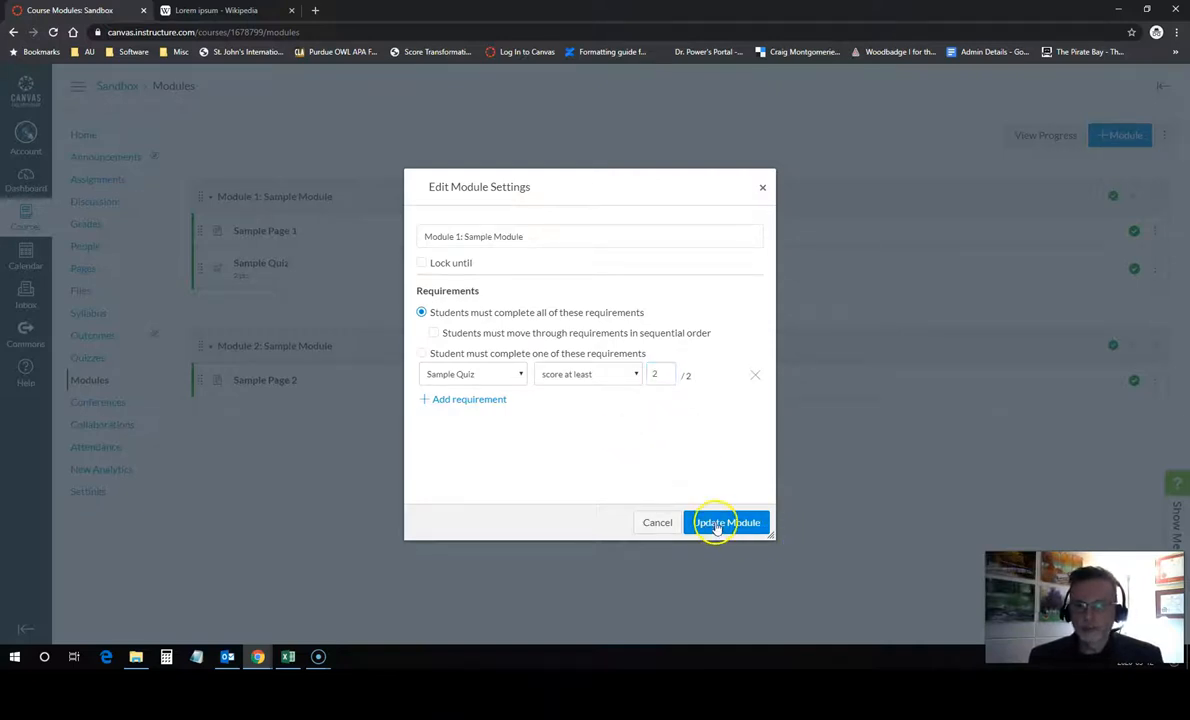
left_click(728, 522)
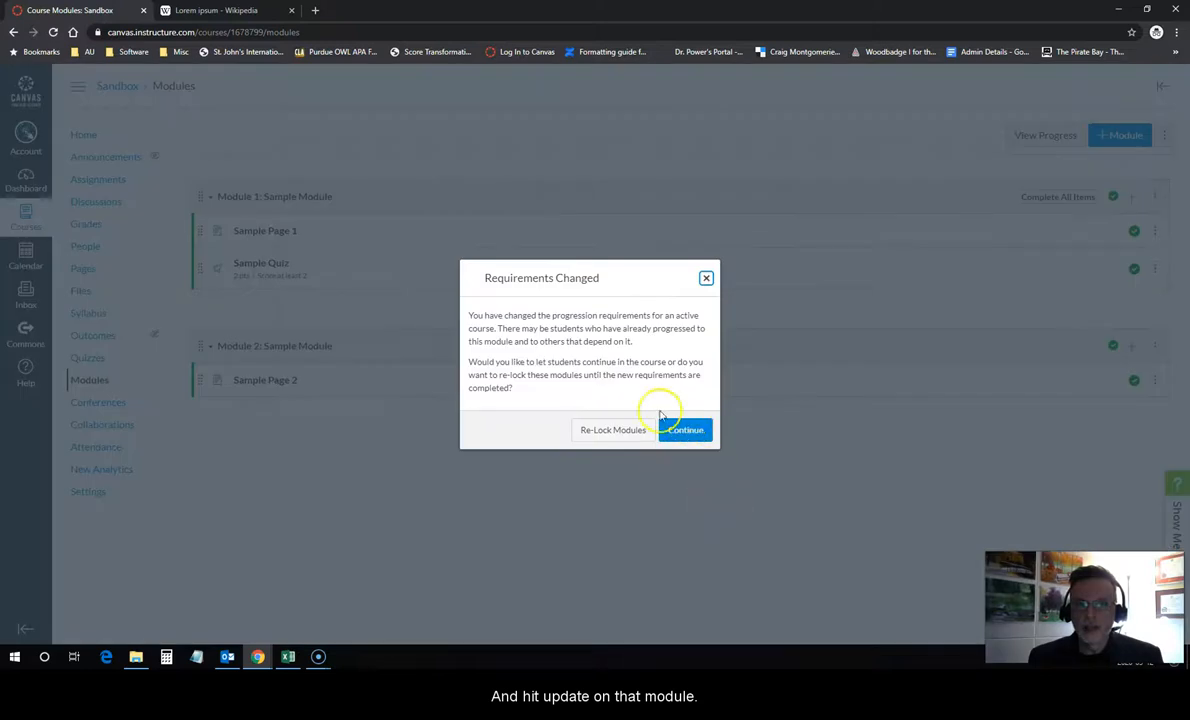
Step: Continue in the Requirements Changed dialog, keeping students' current progress
left_click(684, 428)
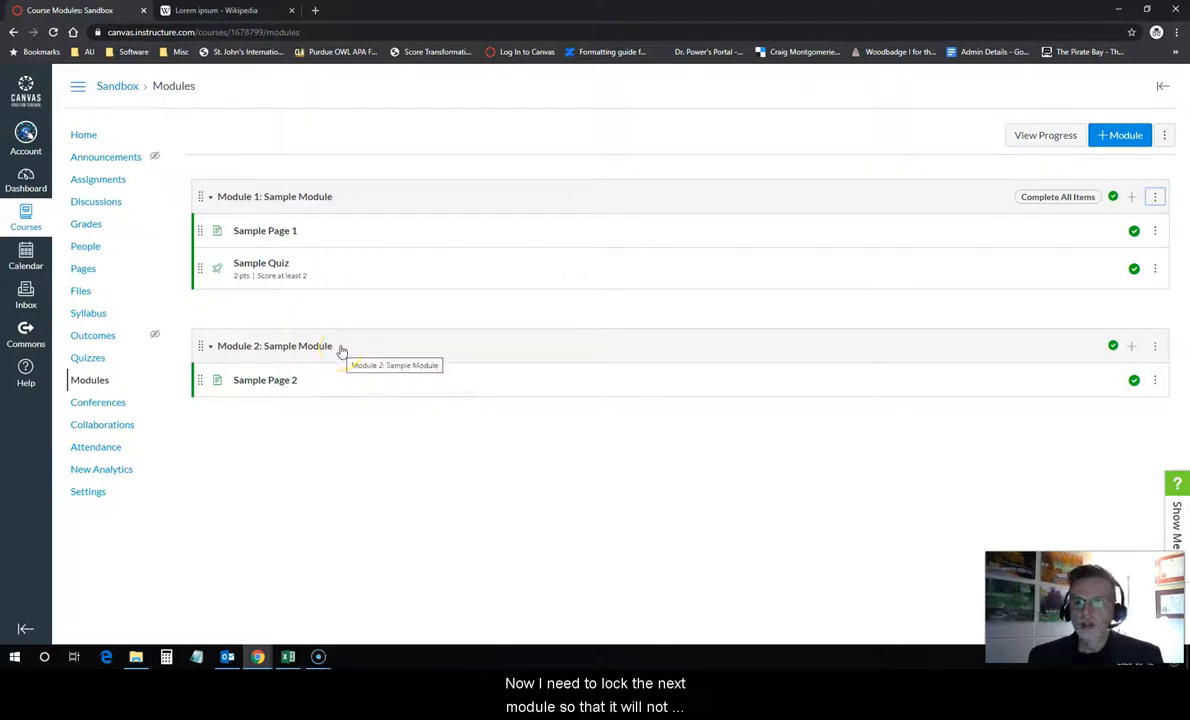
mouse_move(458, 336)
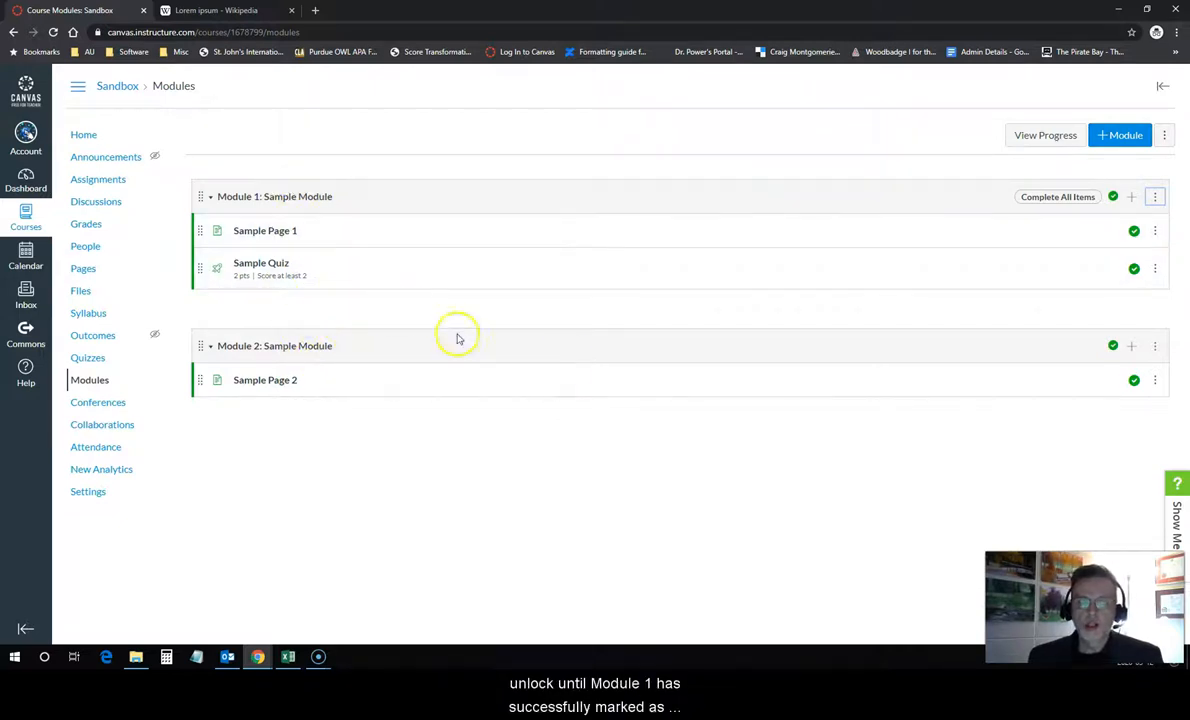
mouse_move(864, 368)
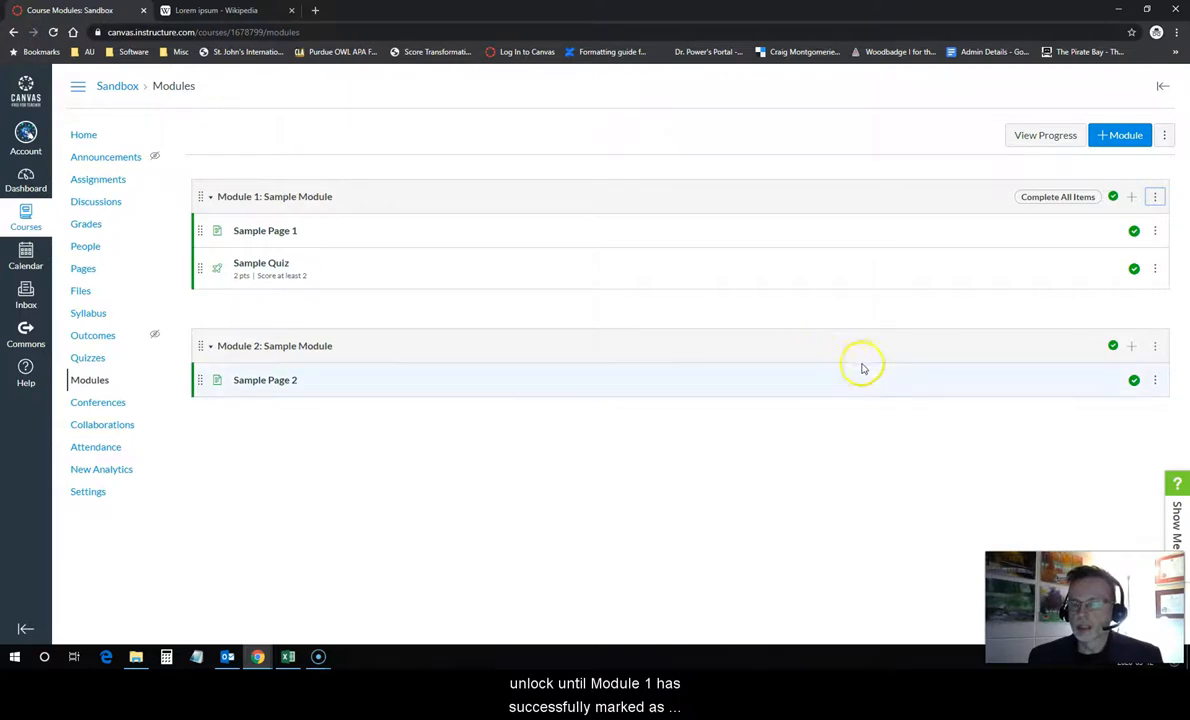
Step: Edit Module 2 to add prerequisite Module 1: Sample Module, update it and continue without relocking
left_click(1156, 344)
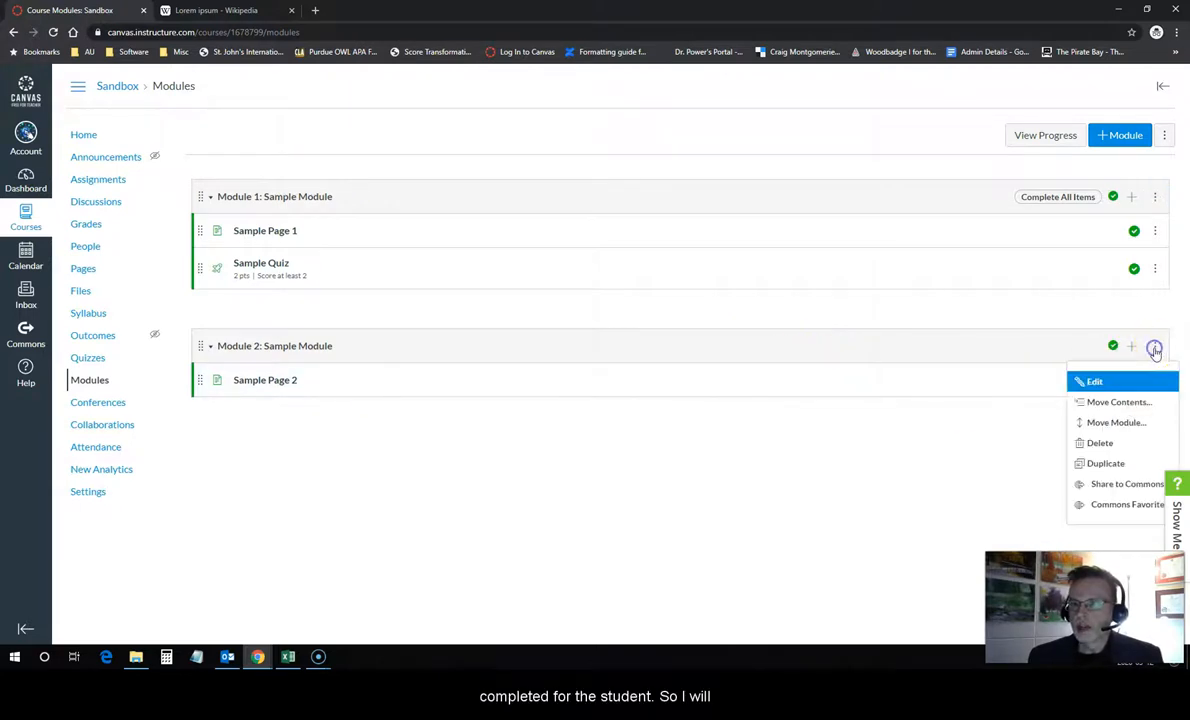
left_click(1092, 380)
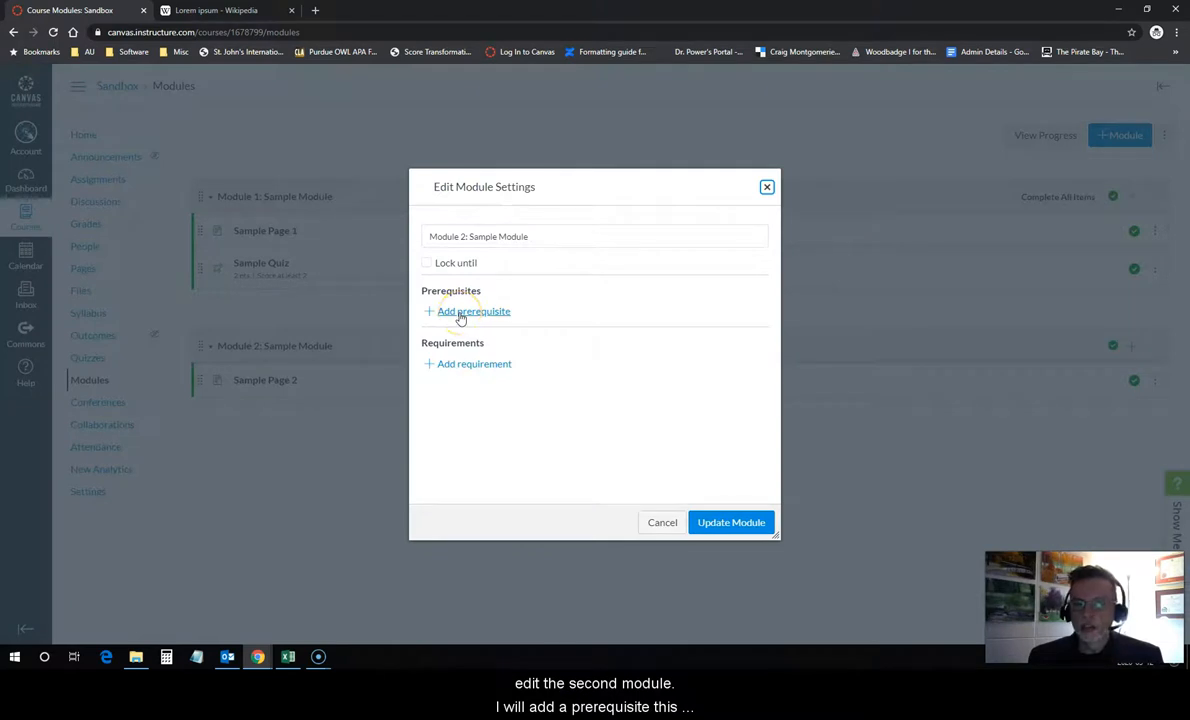
left_click(472, 312)
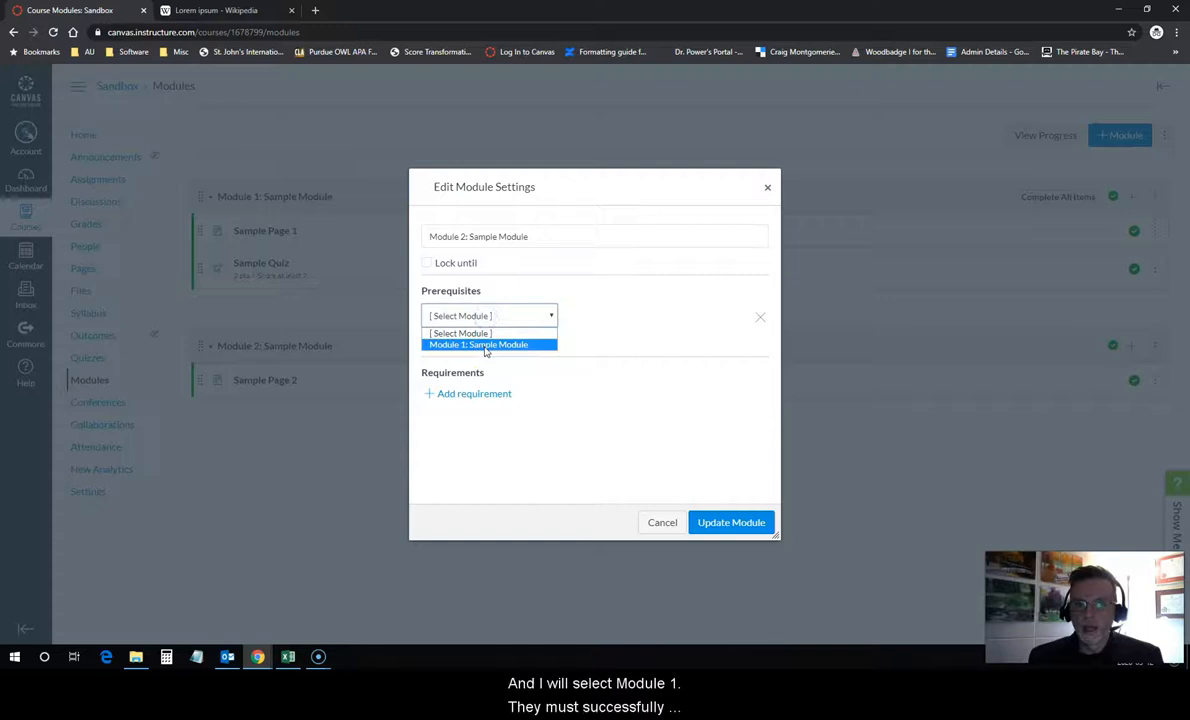
left_click(480, 344)
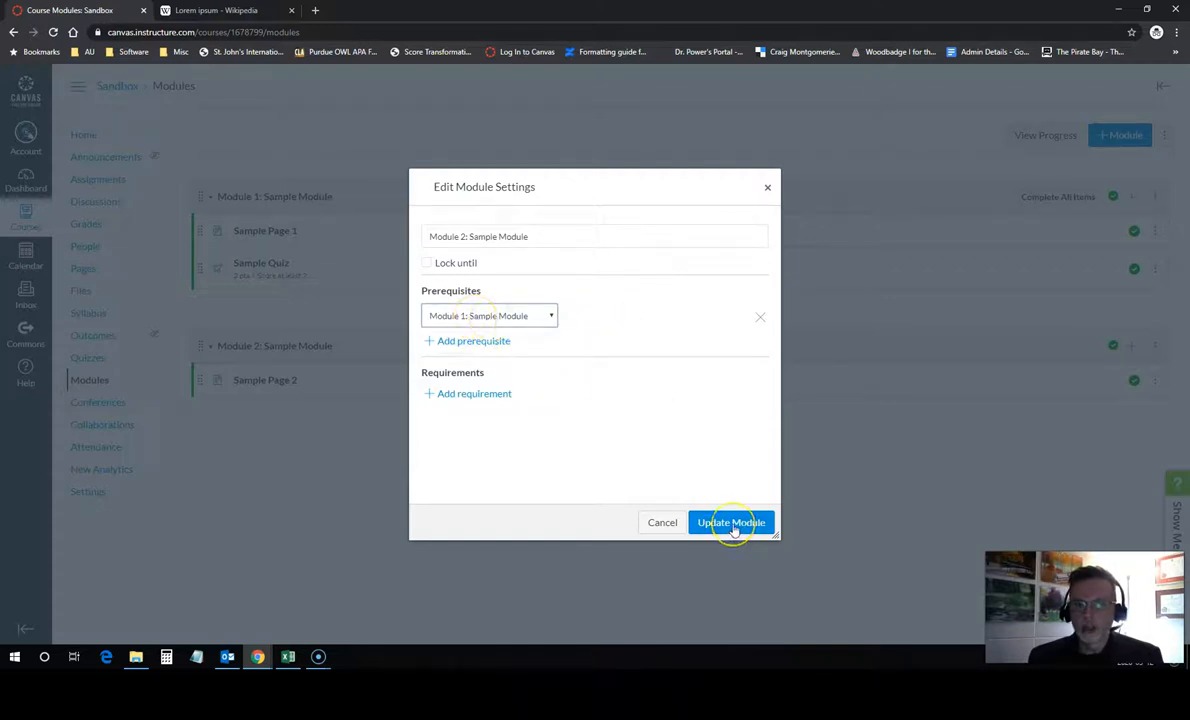
left_click(730, 522)
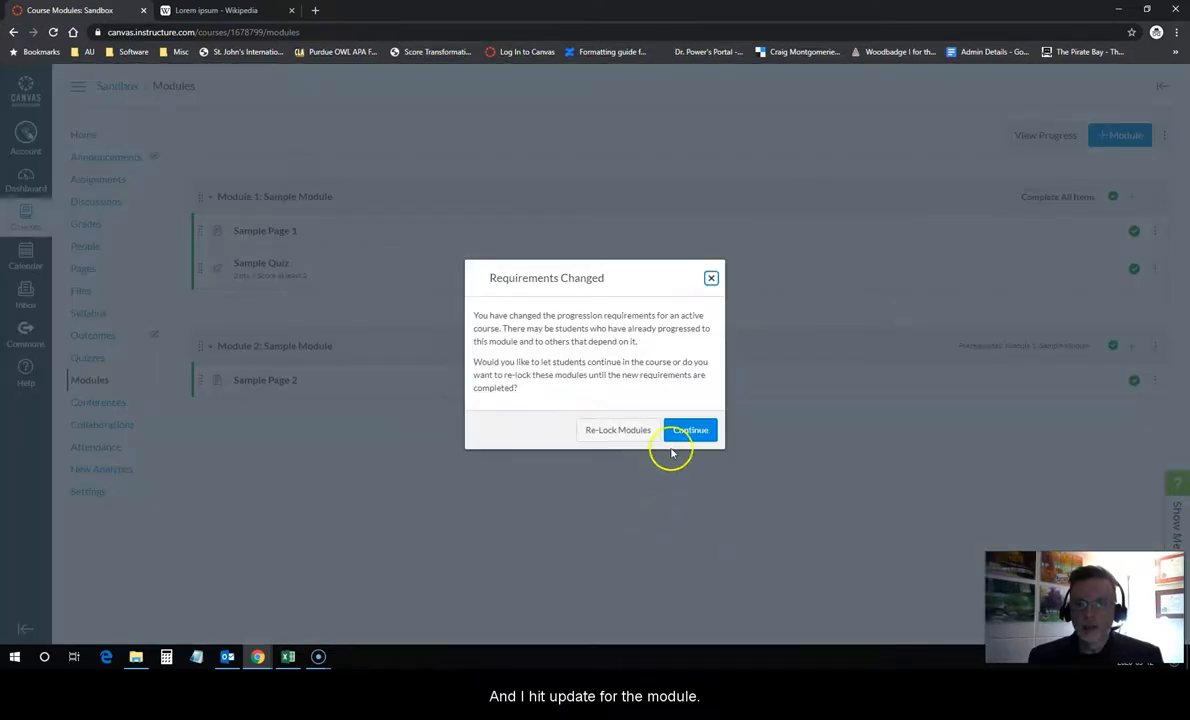
left_click(690, 430)
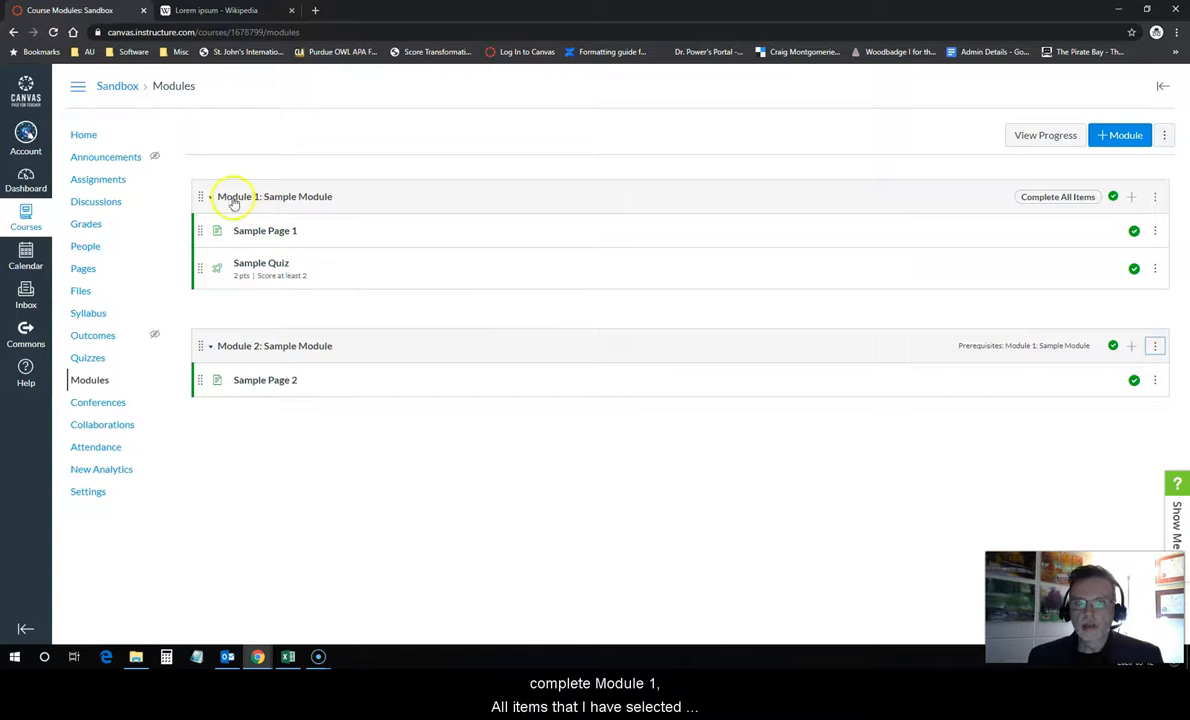
mouse_move(1044, 210)
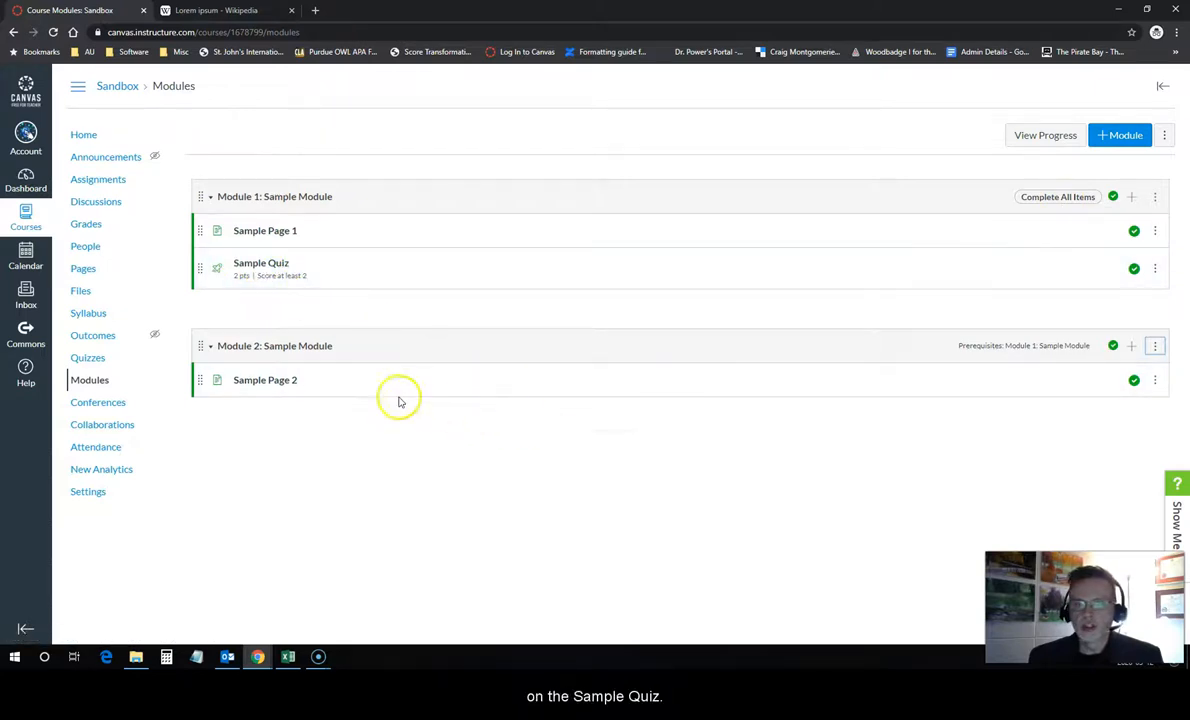
mouse_move(292, 352)
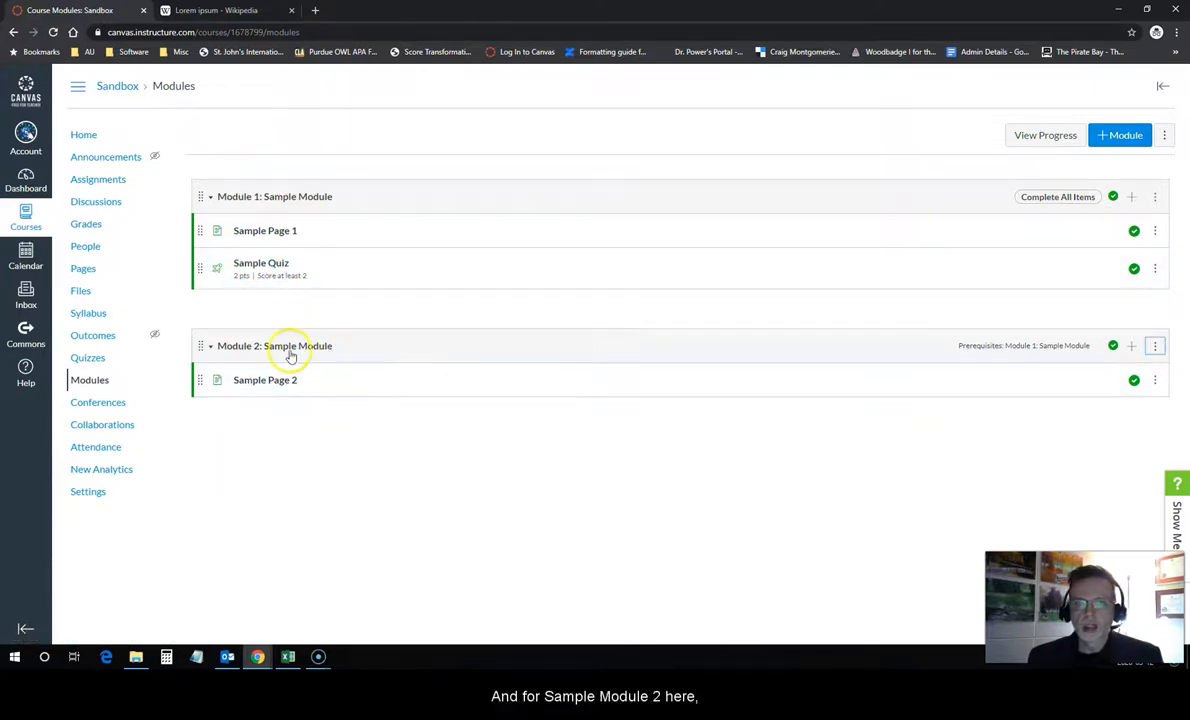
mouse_move(1076, 328)
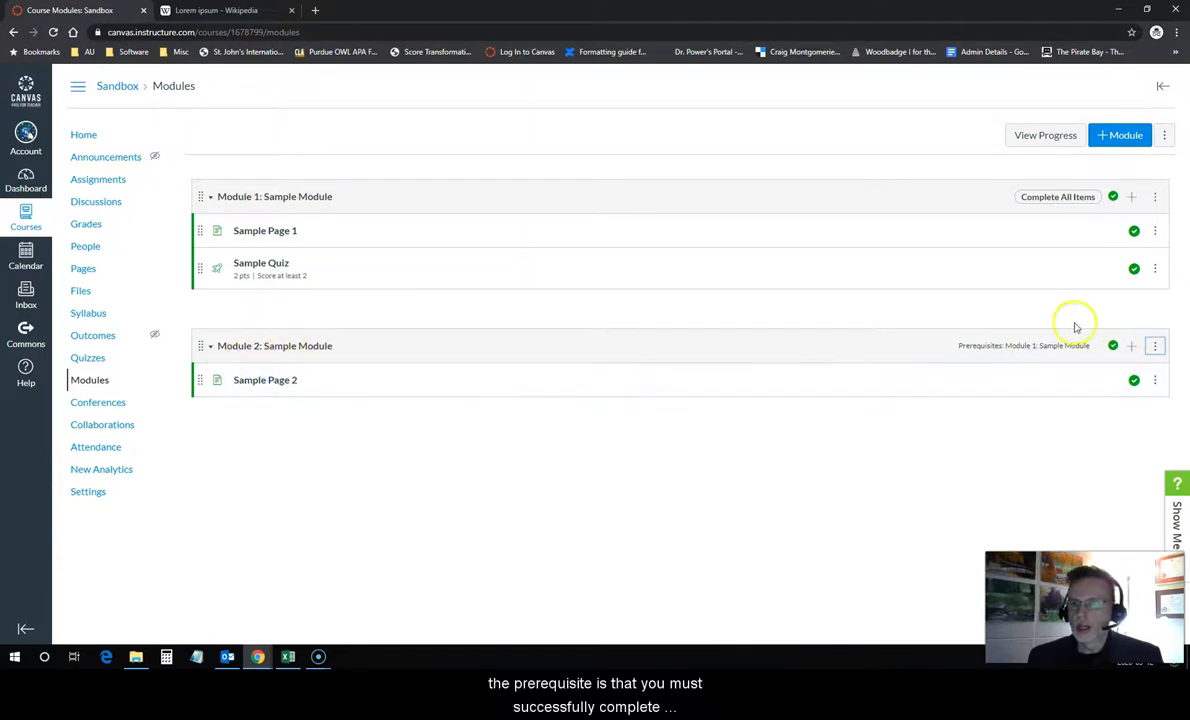
mouse_move(1024, 356)
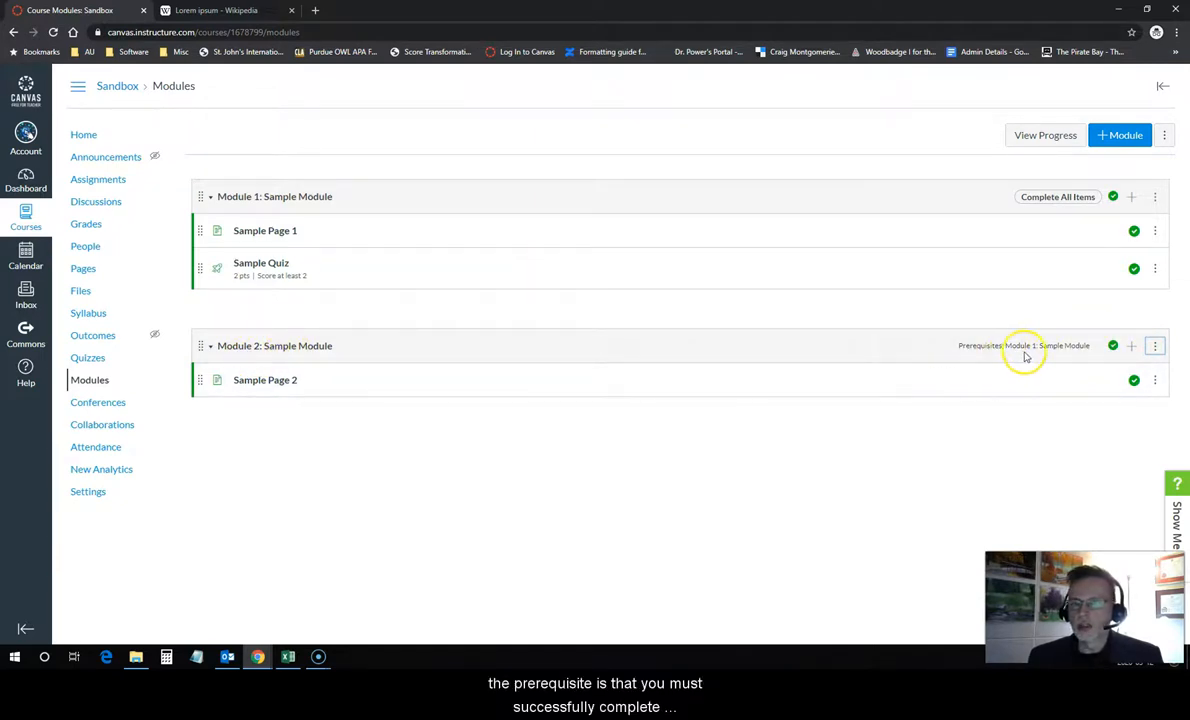
mouse_move(304, 312)
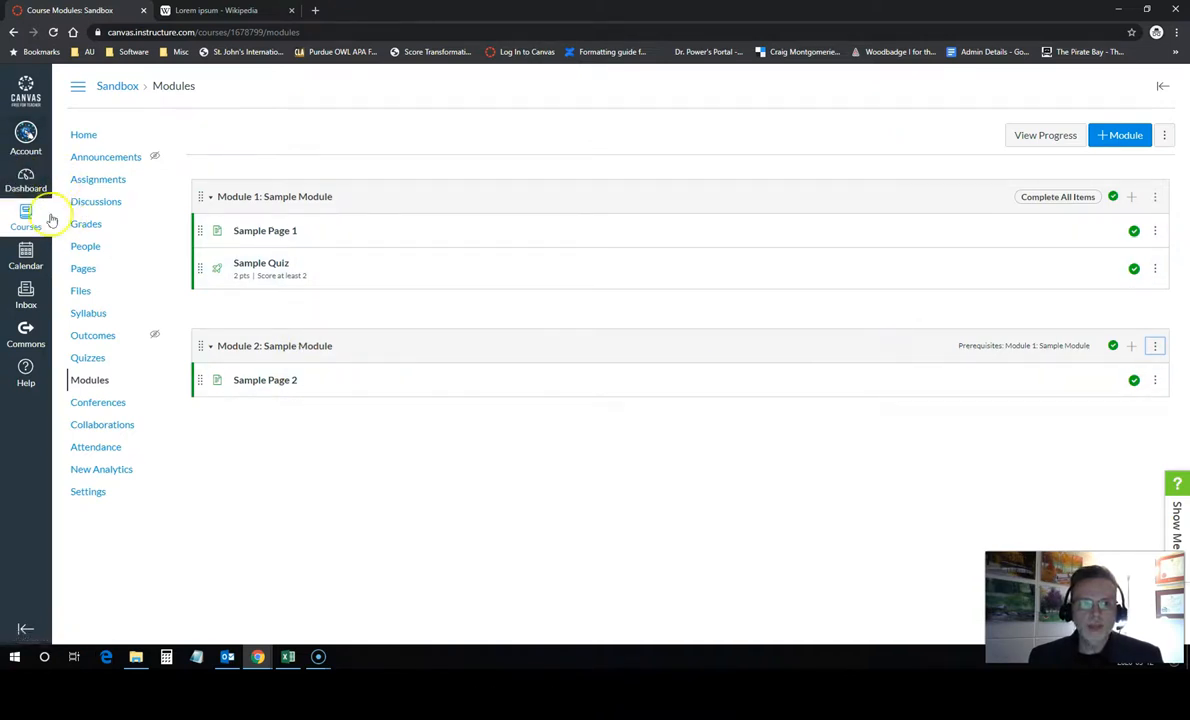
left_click(84, 134)
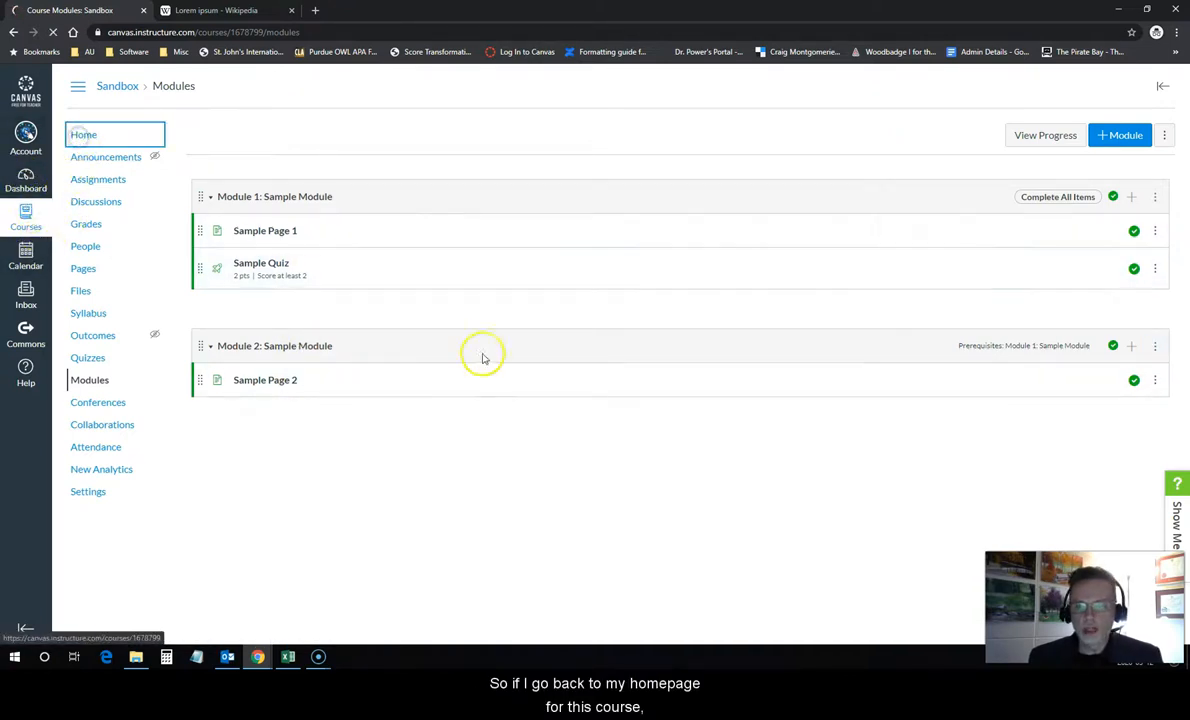
Step: From course Home, enter Student View and view Modules with Sample Page 2 locked
left_click(84, 134)
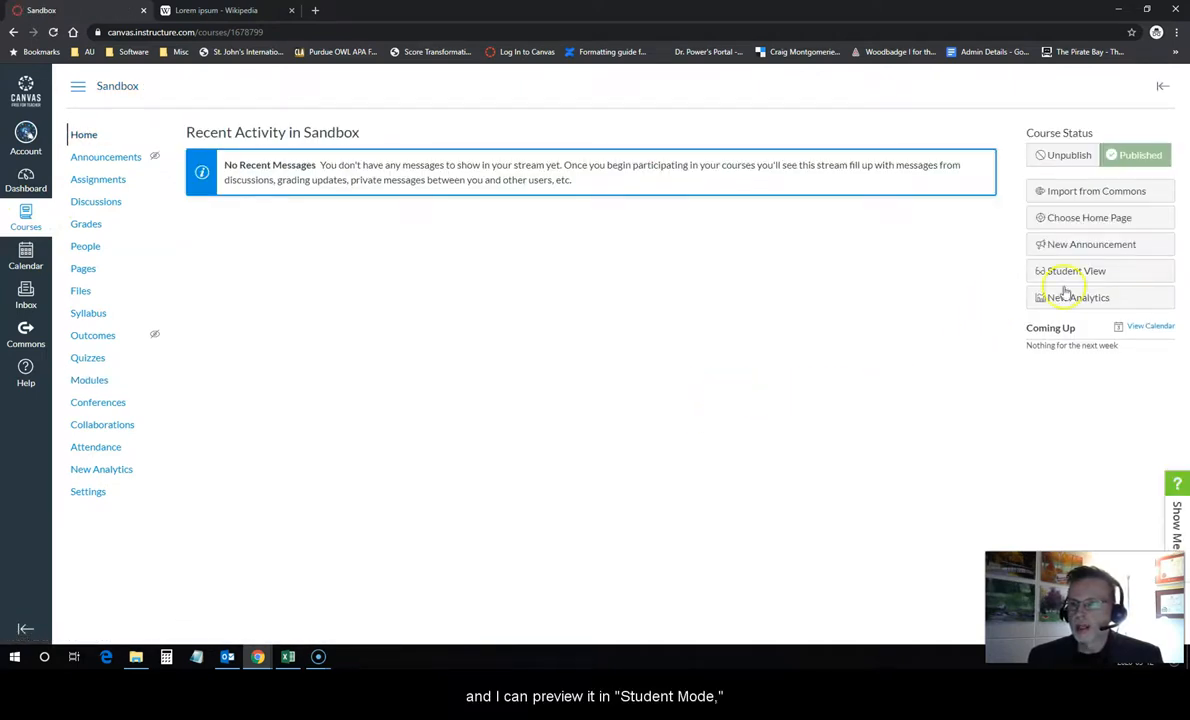
left_click(1076, 270)
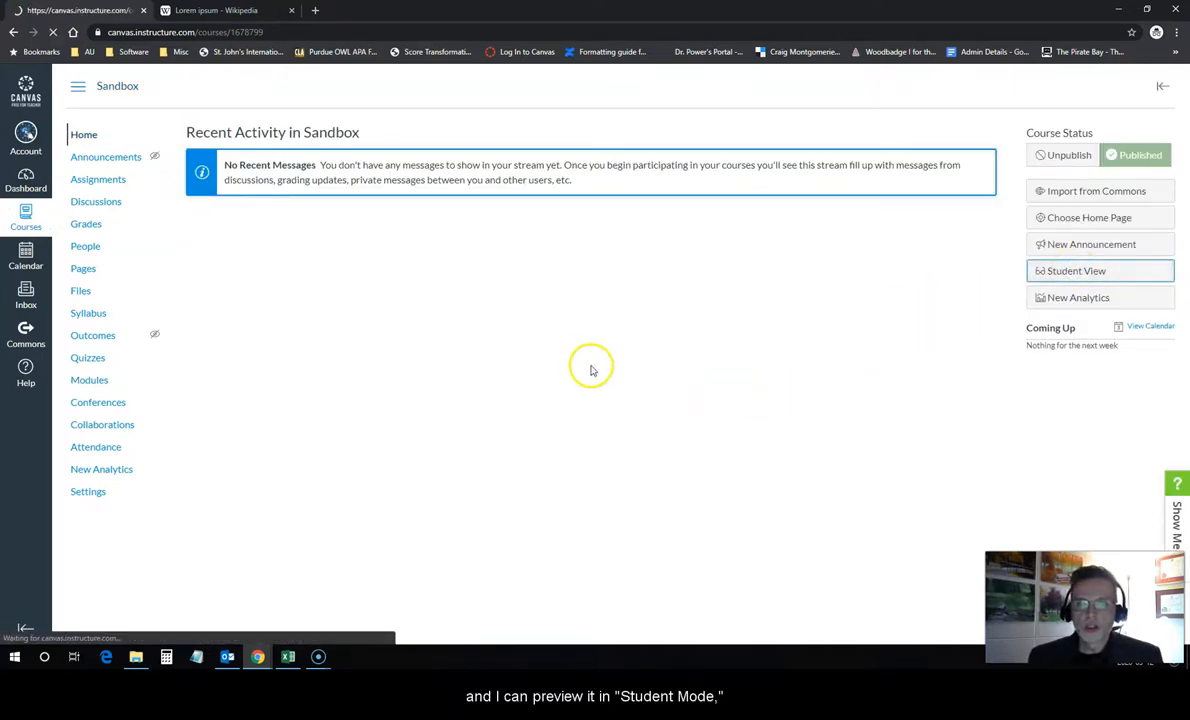
left_click(1076, 270)
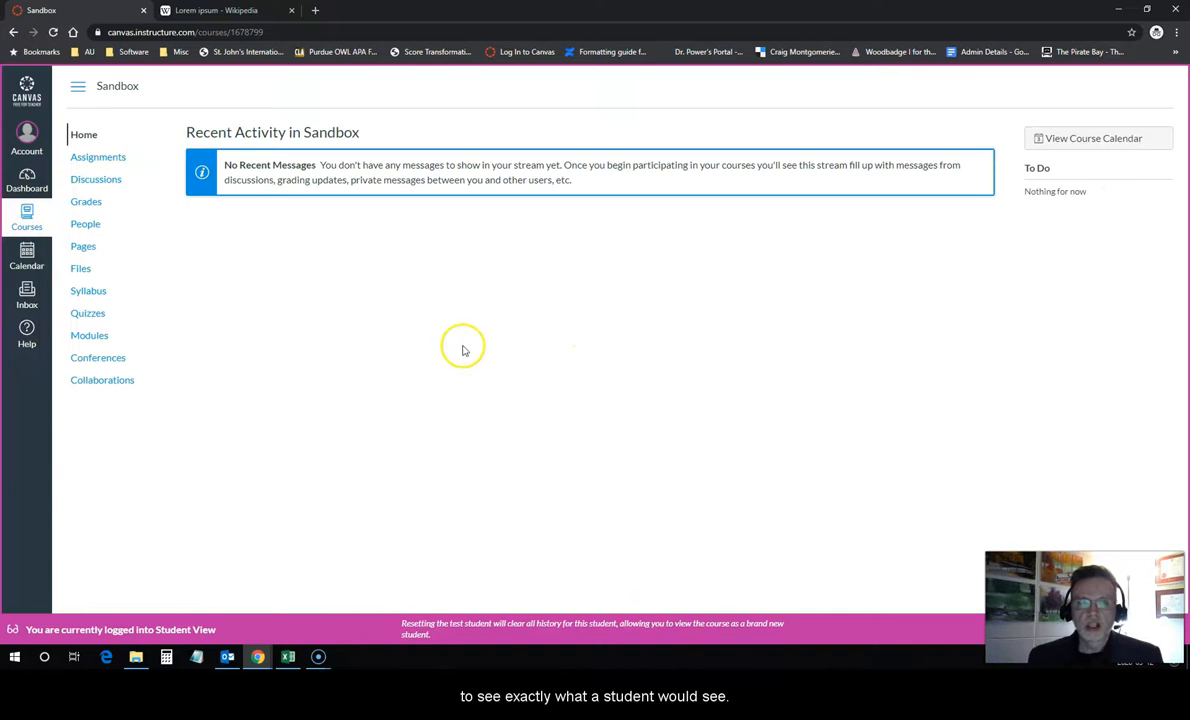
left_click(88, 336)
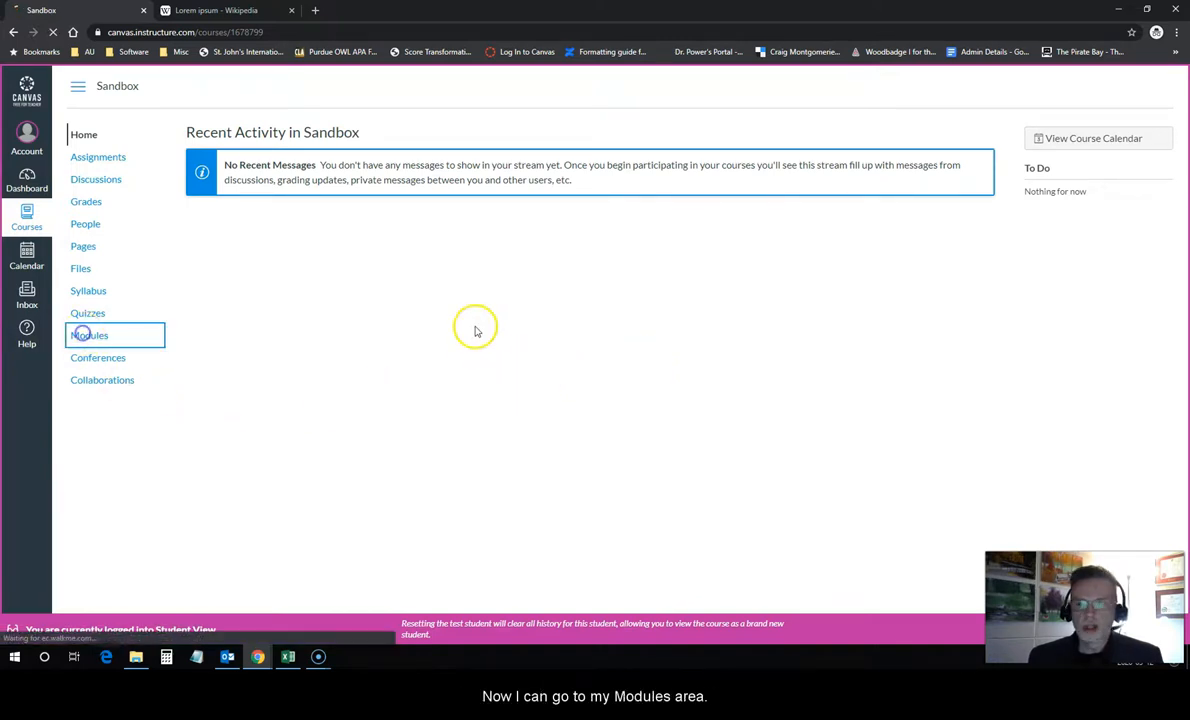
left_click(88, 336)
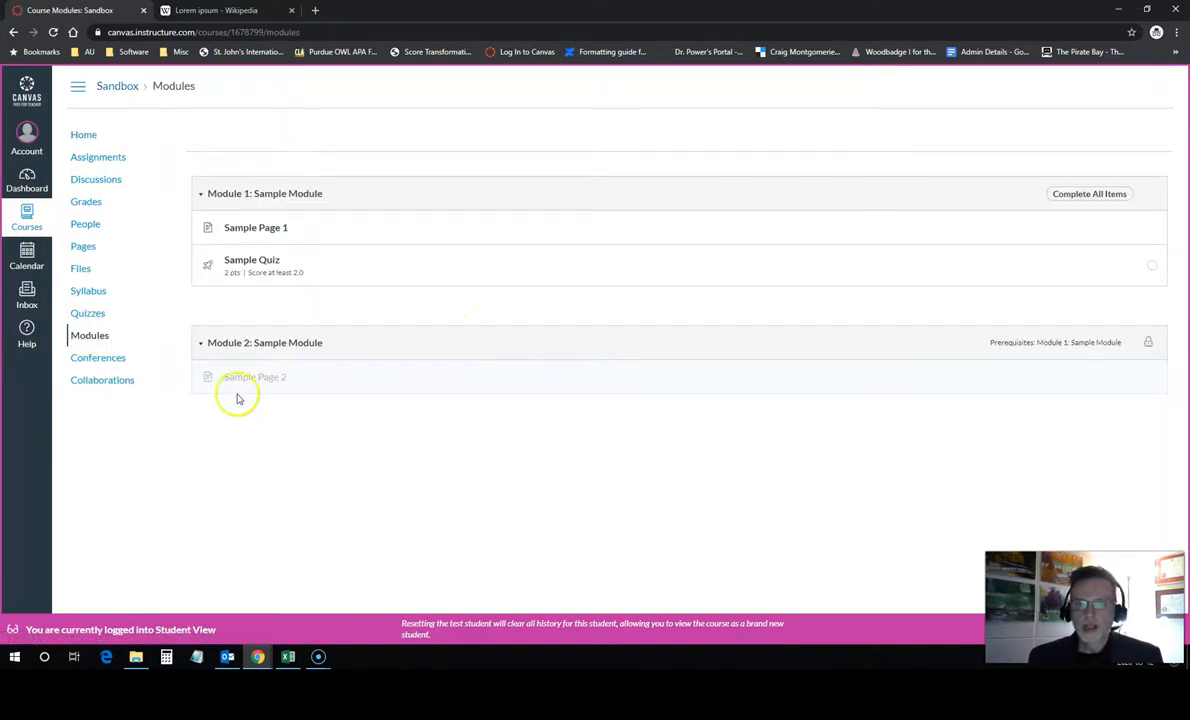
mouse_move(346, 390)
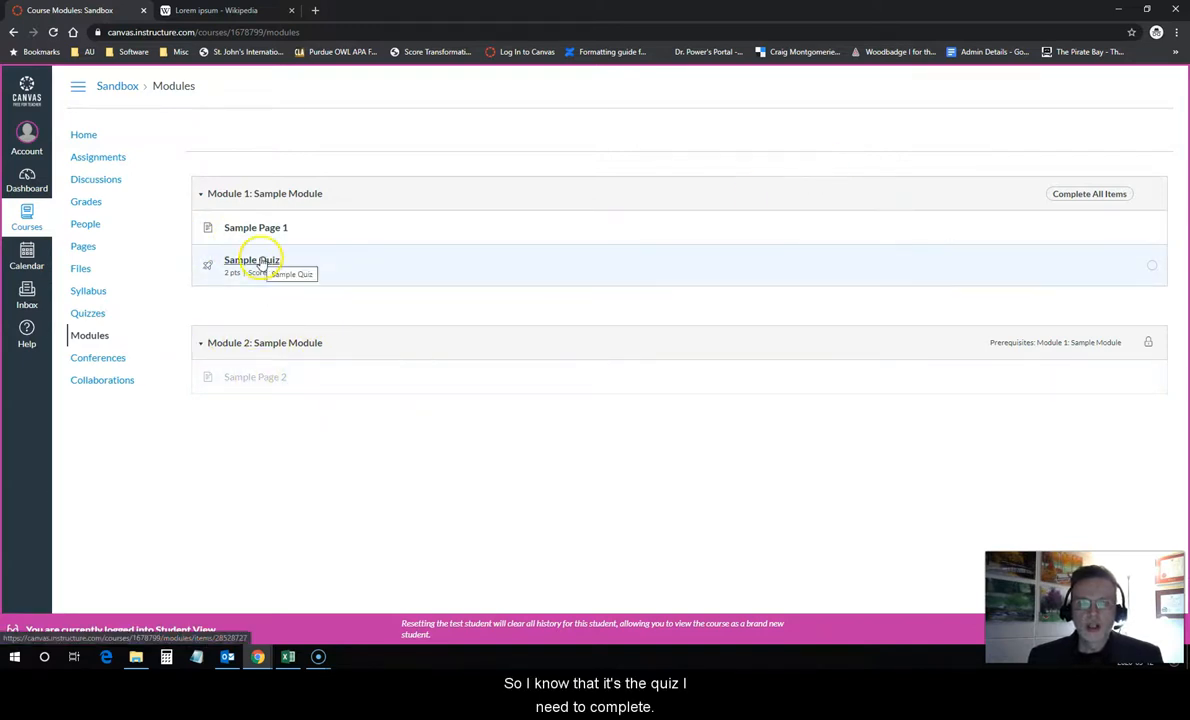
Step: Take Sample Quiz, answering 'This is Correct' and 'This is it!', and submit it
left_click(252, 260)
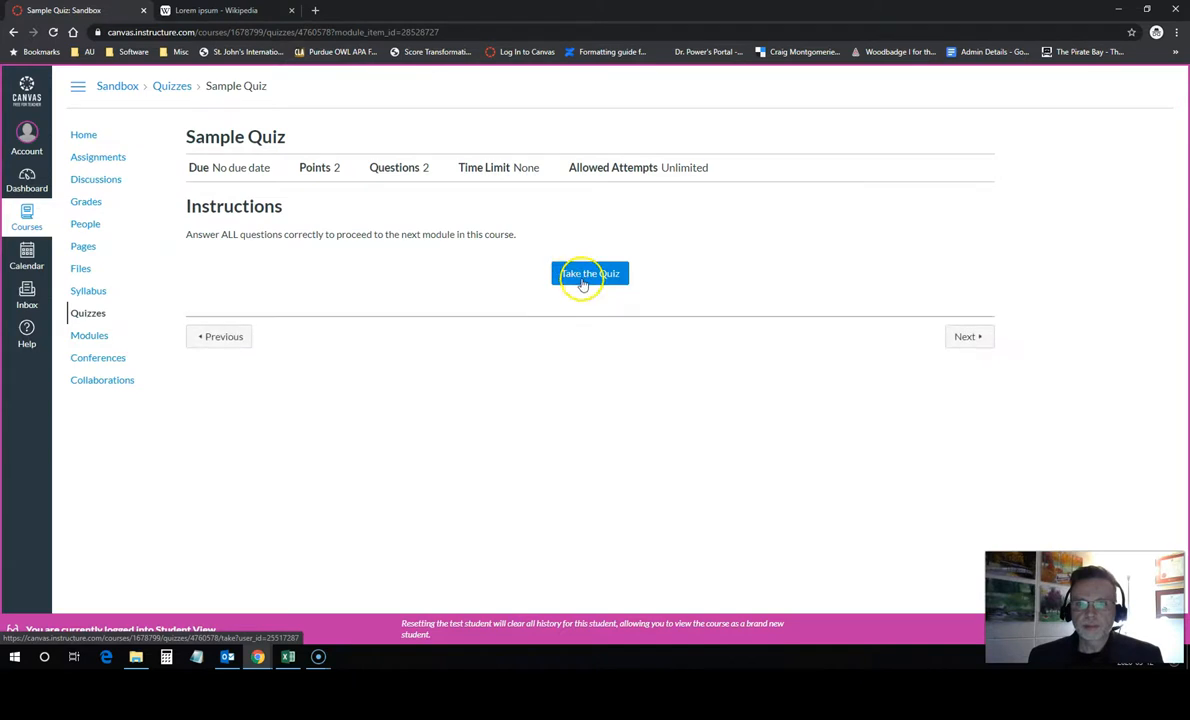
left_click(588, 272)
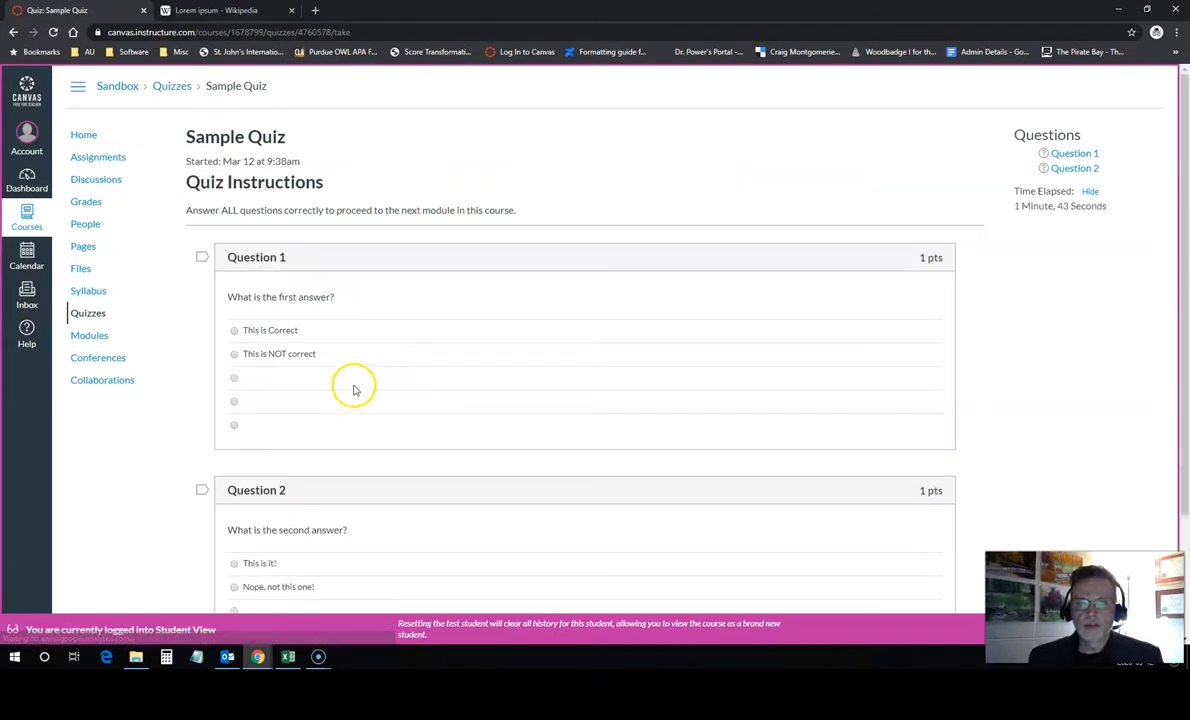
left_click(234, 330)
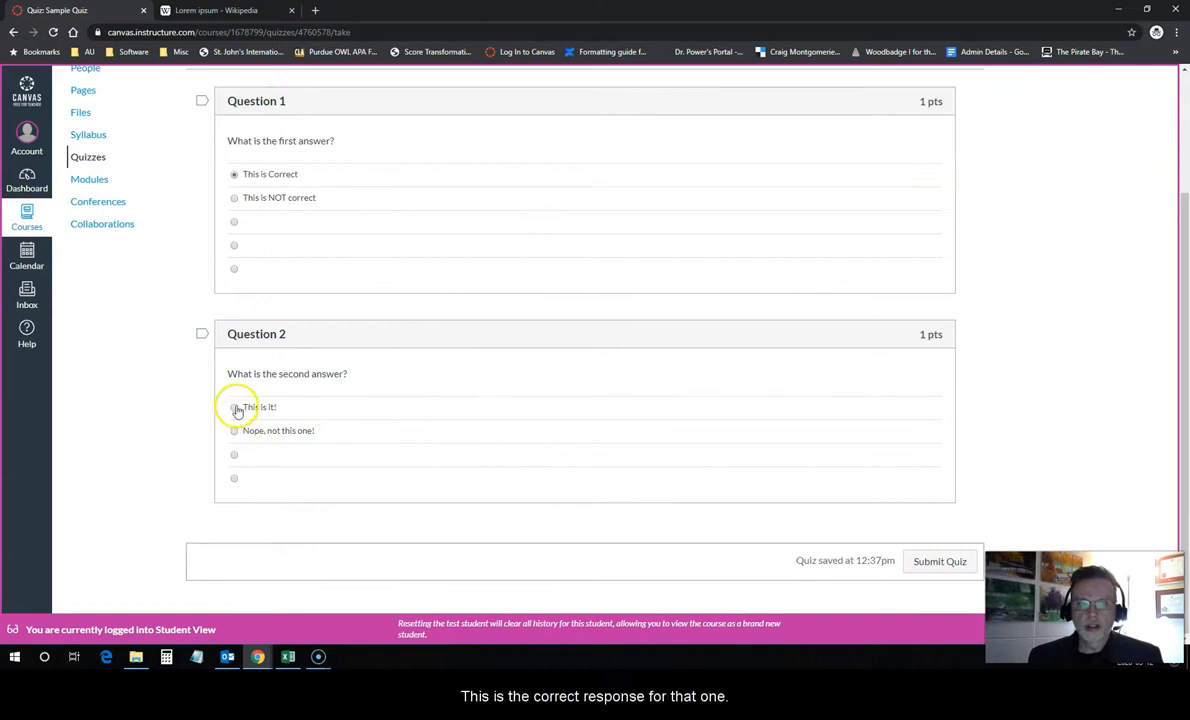
left_click(234, 408)
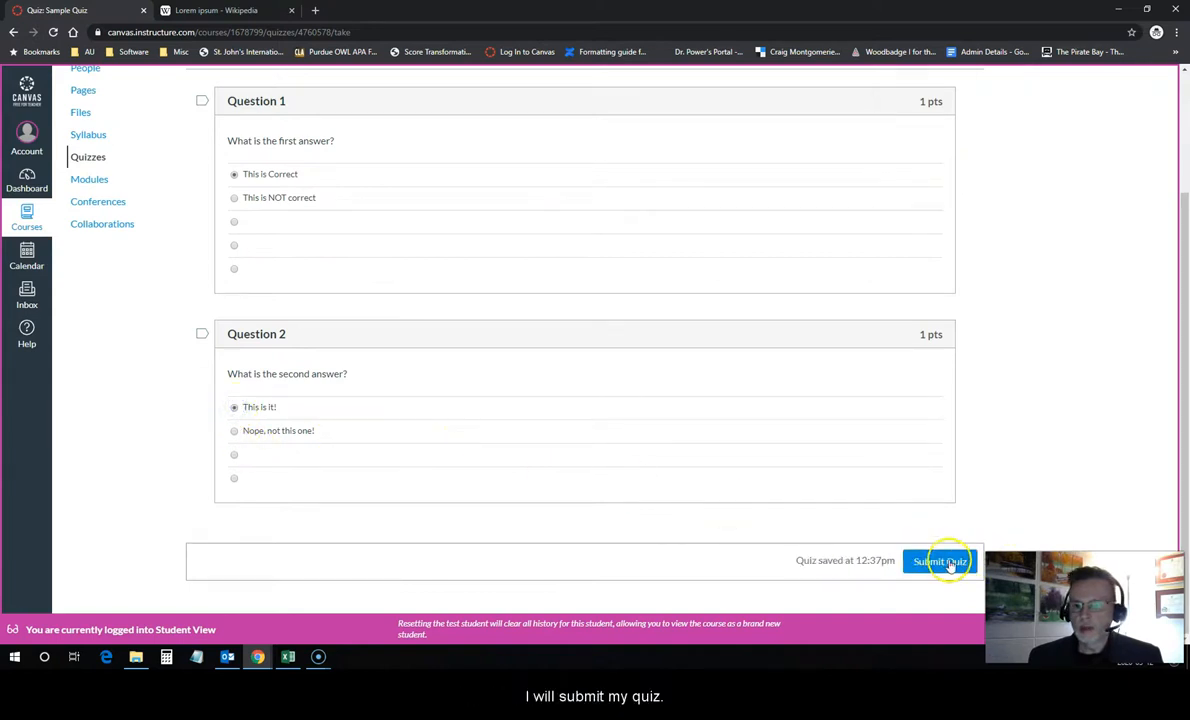
left_click(940, 560)
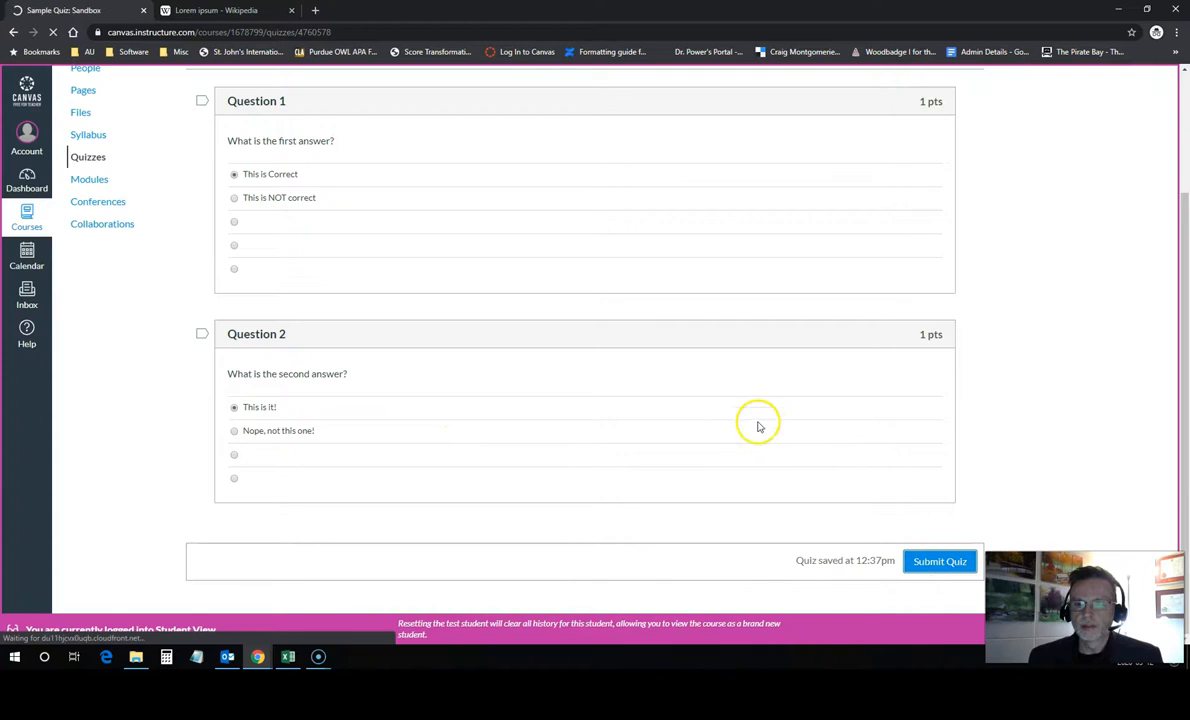
Step: Review the 2 out of 2 quiz result and return to Modules, where Module 2 is unlocked
left_click(938, 560)
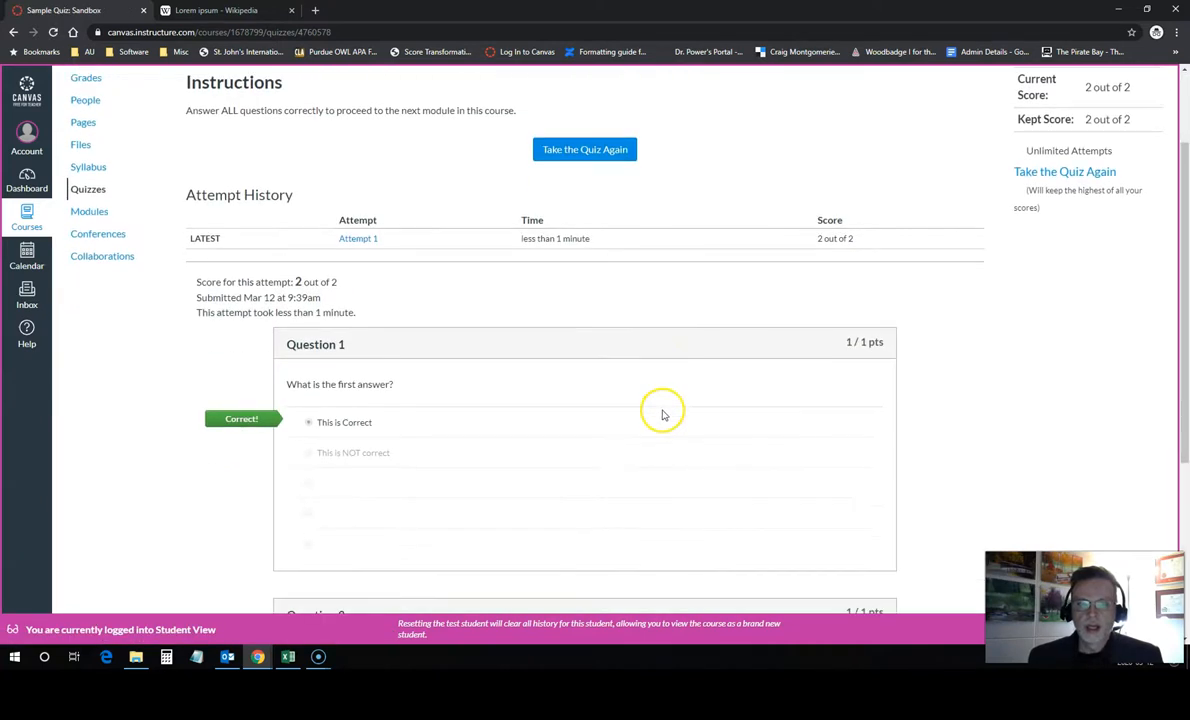
scroll("down", 3)
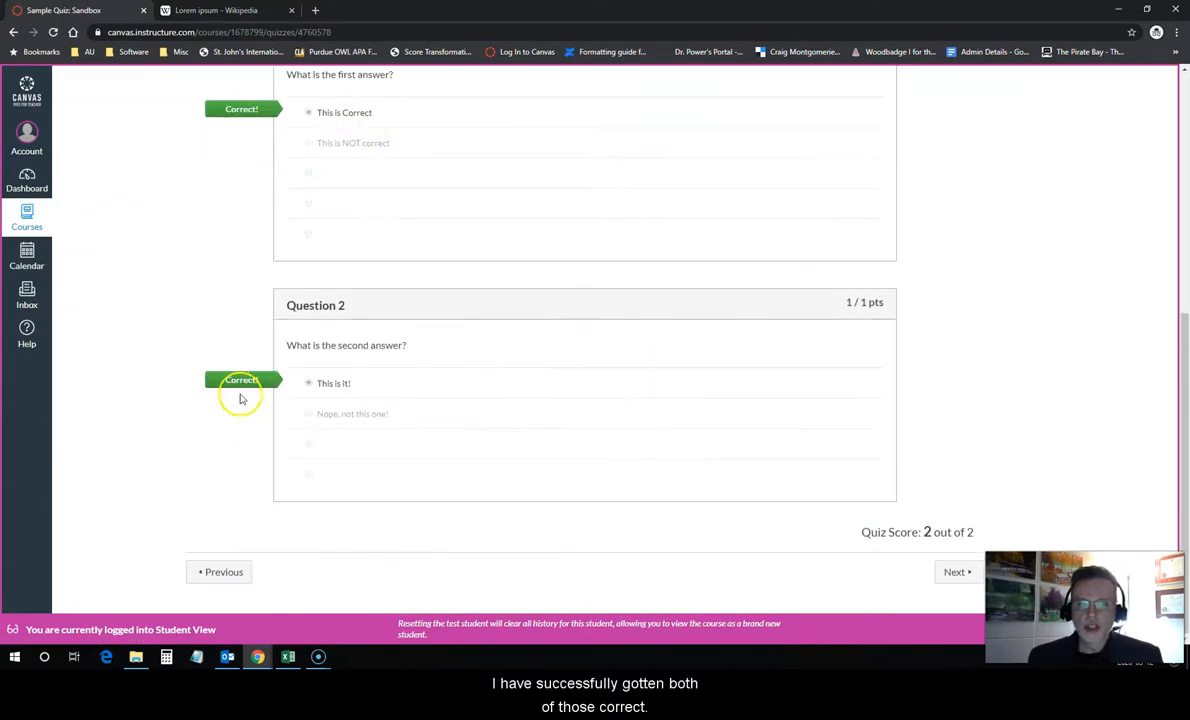
mouse_move(356, 490)
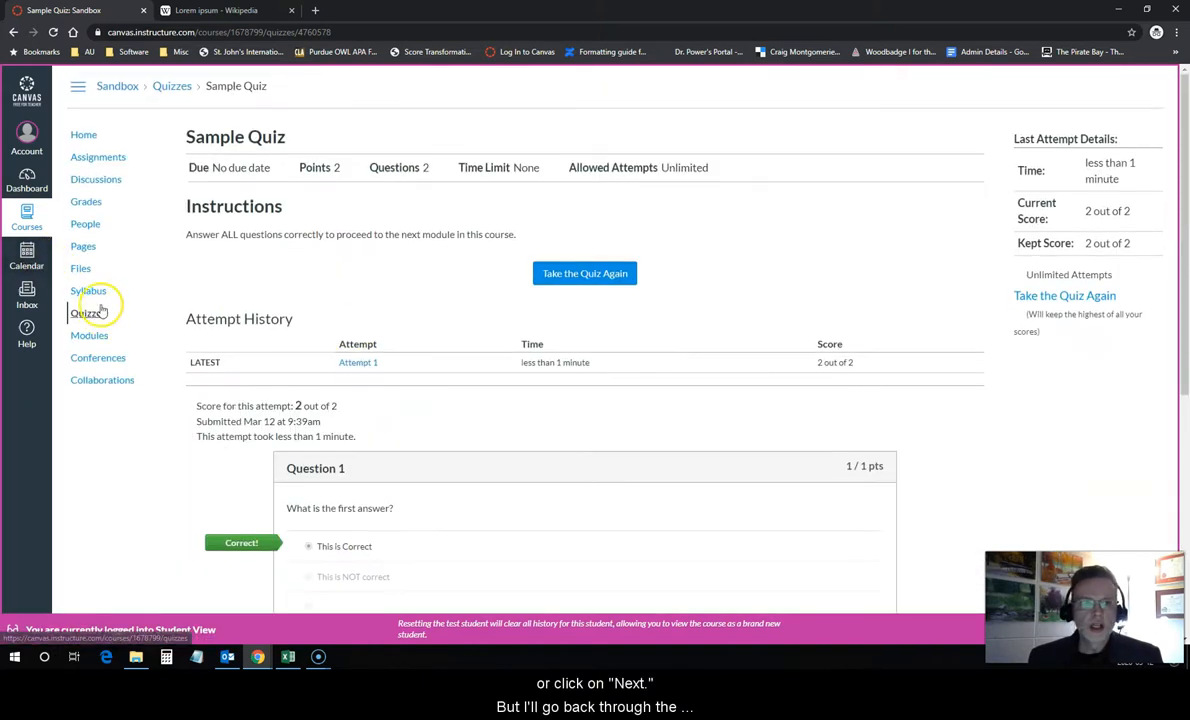
left_click(88, 336)
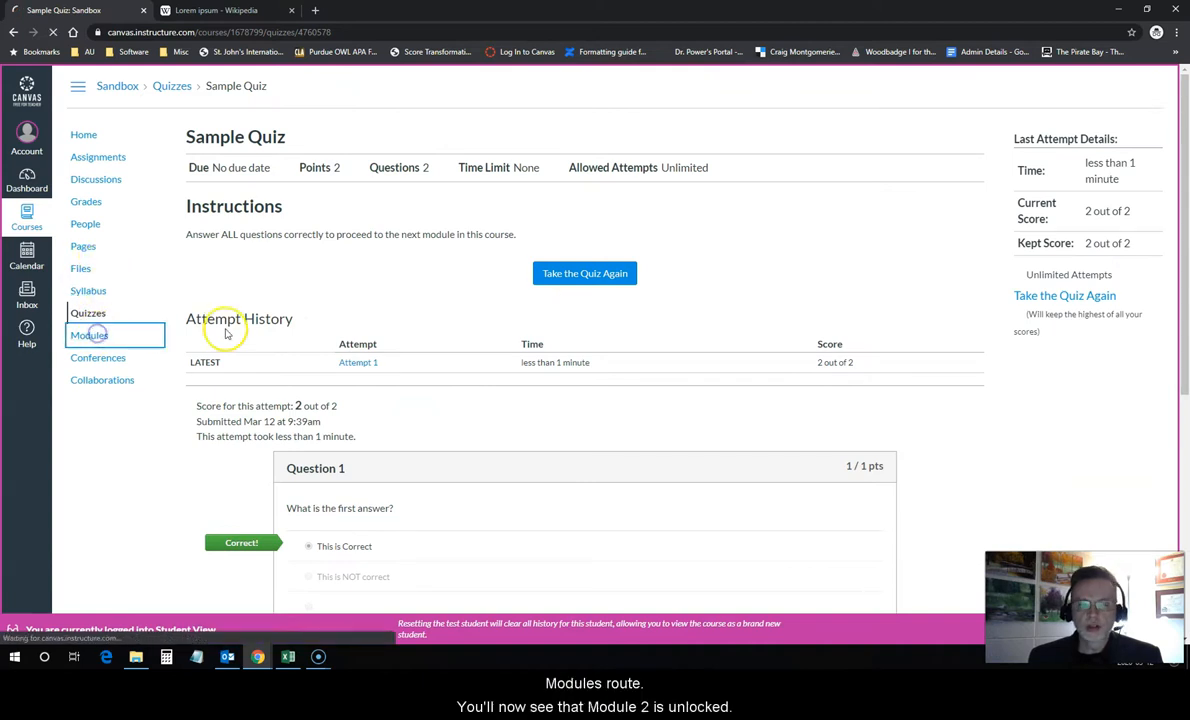
left_click(88, 336)
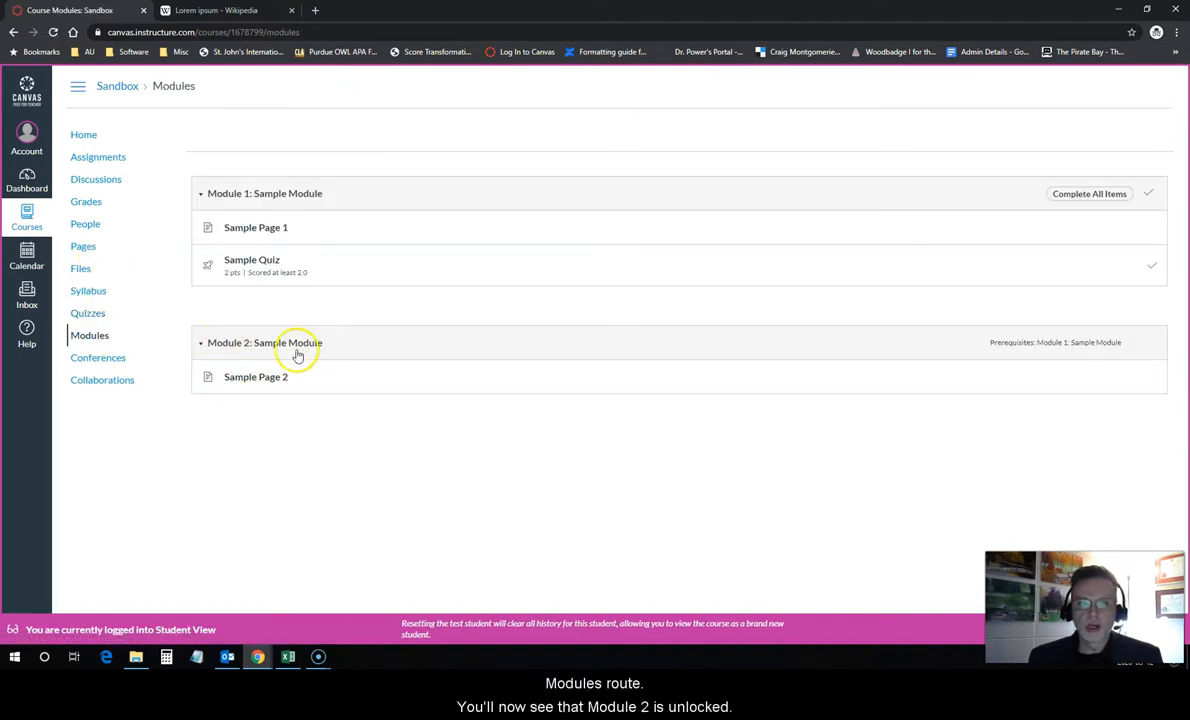